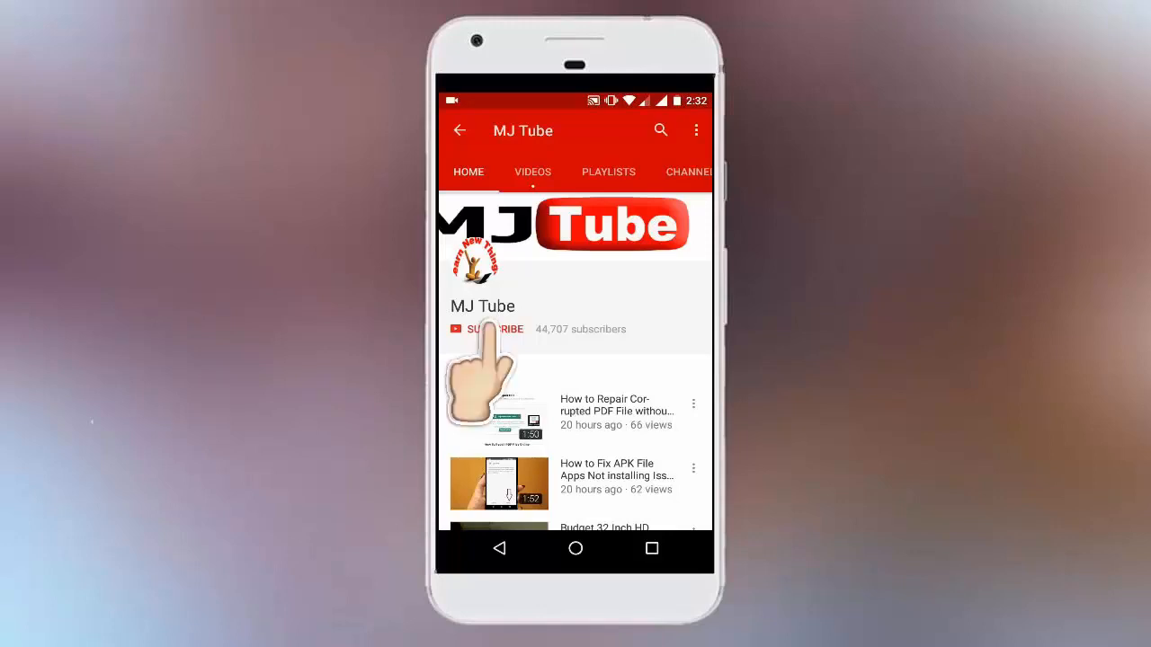
# Step: Refresh the desktop twice from its right-click menu
pyautogui.click(485, 329)
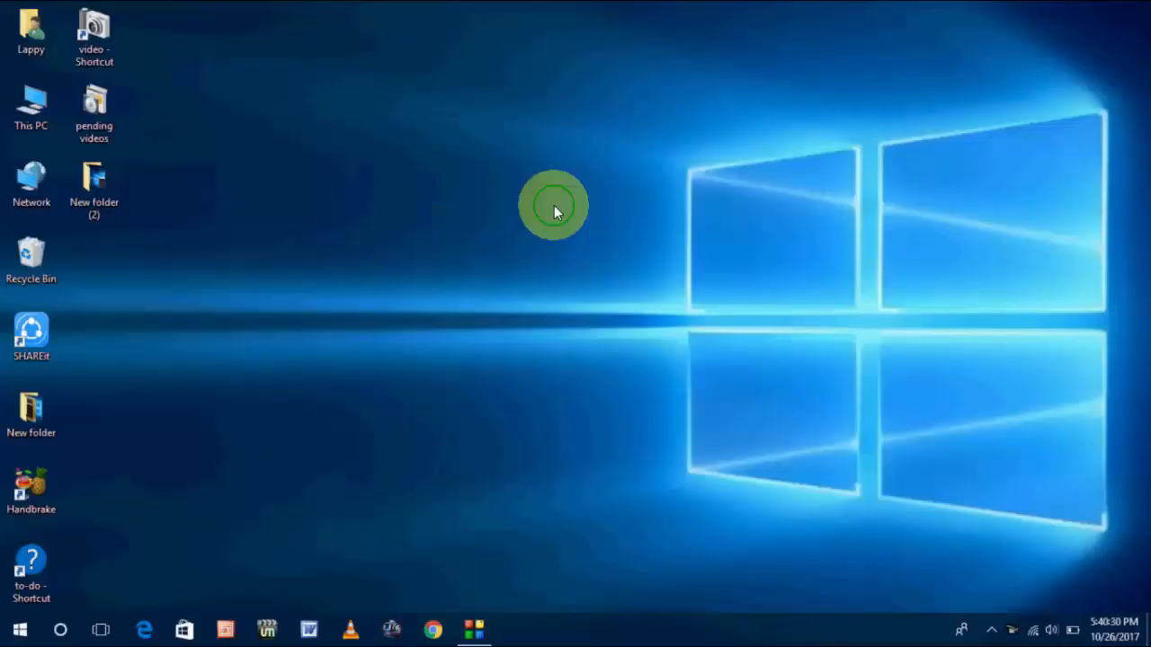
pyautogui.rightClick(553, 207)
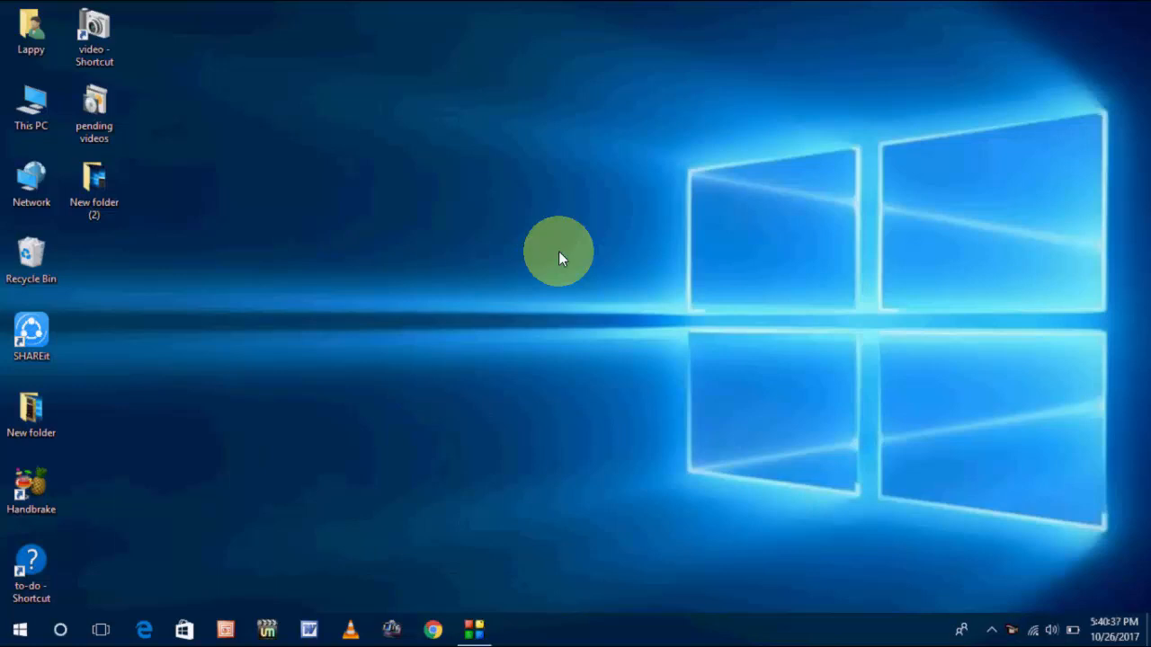
pyautogui.rightClick(558, 256)
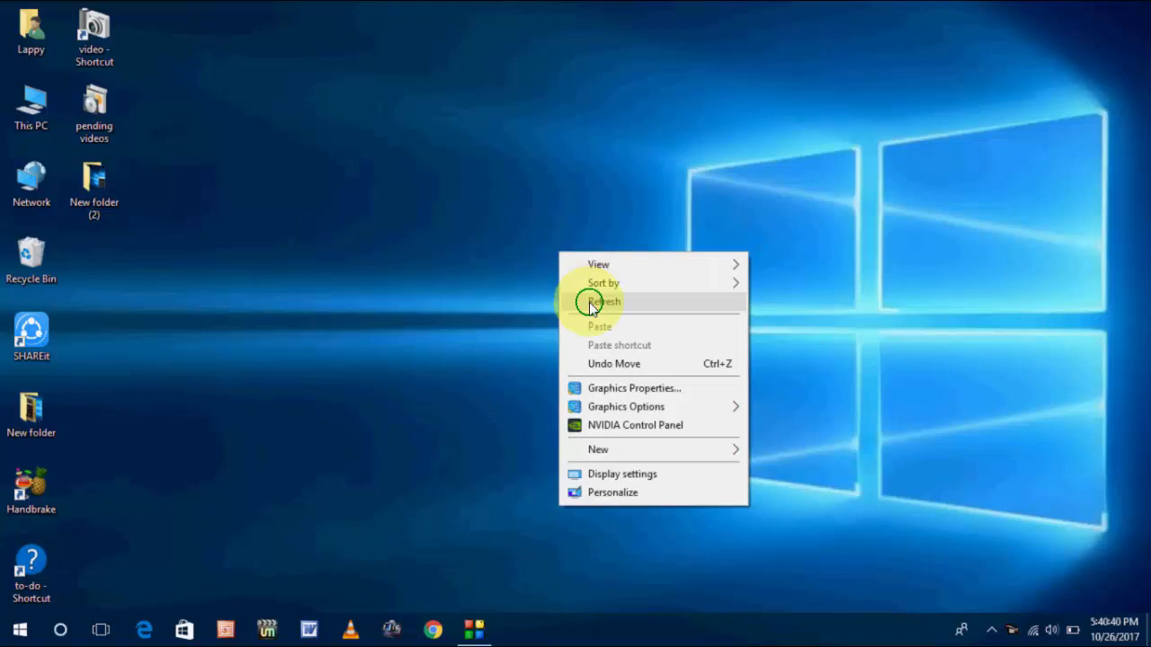
pyautogui.click(604, 302)
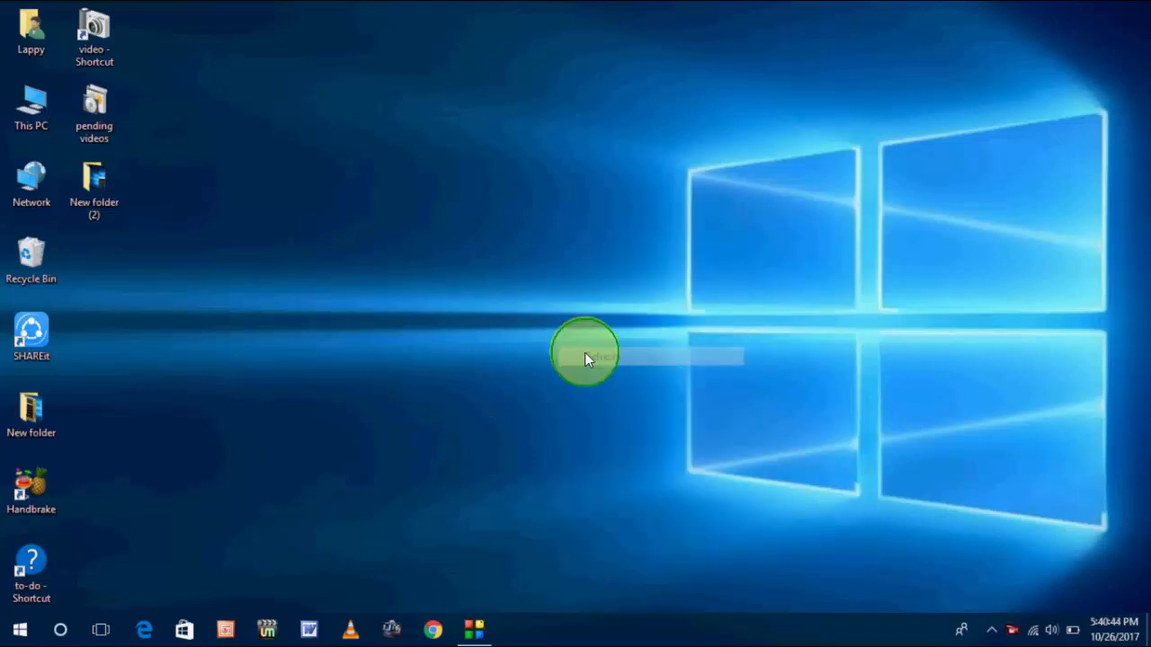
pyautogui.rightClick(584, 355)
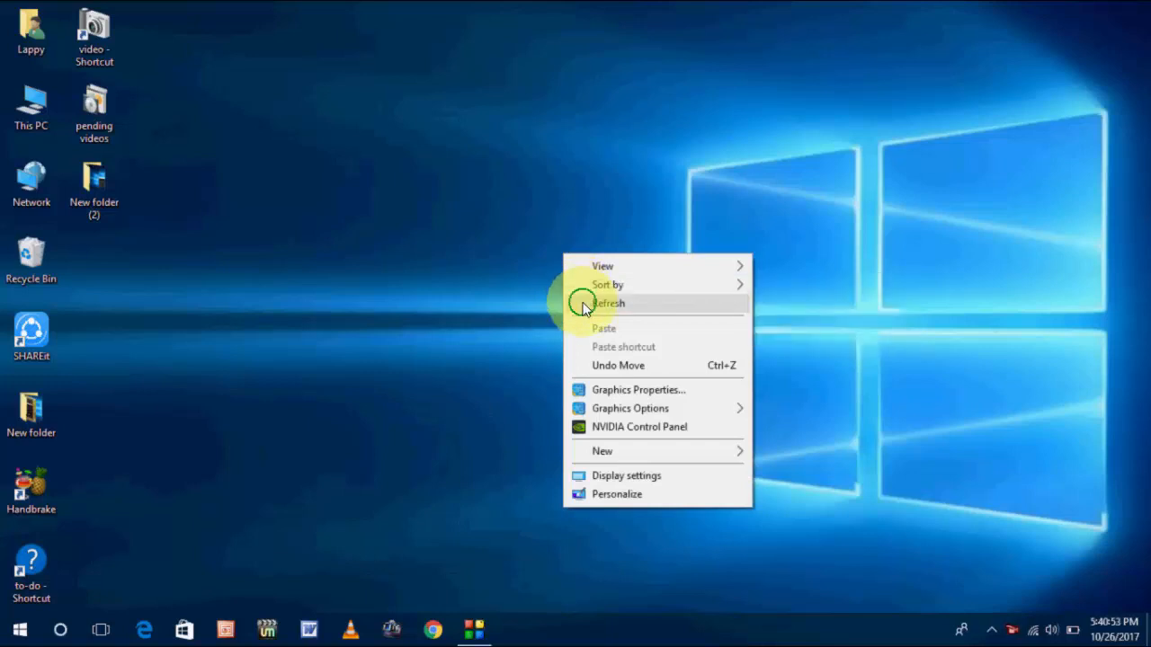
pyautogui.click(609, 303)
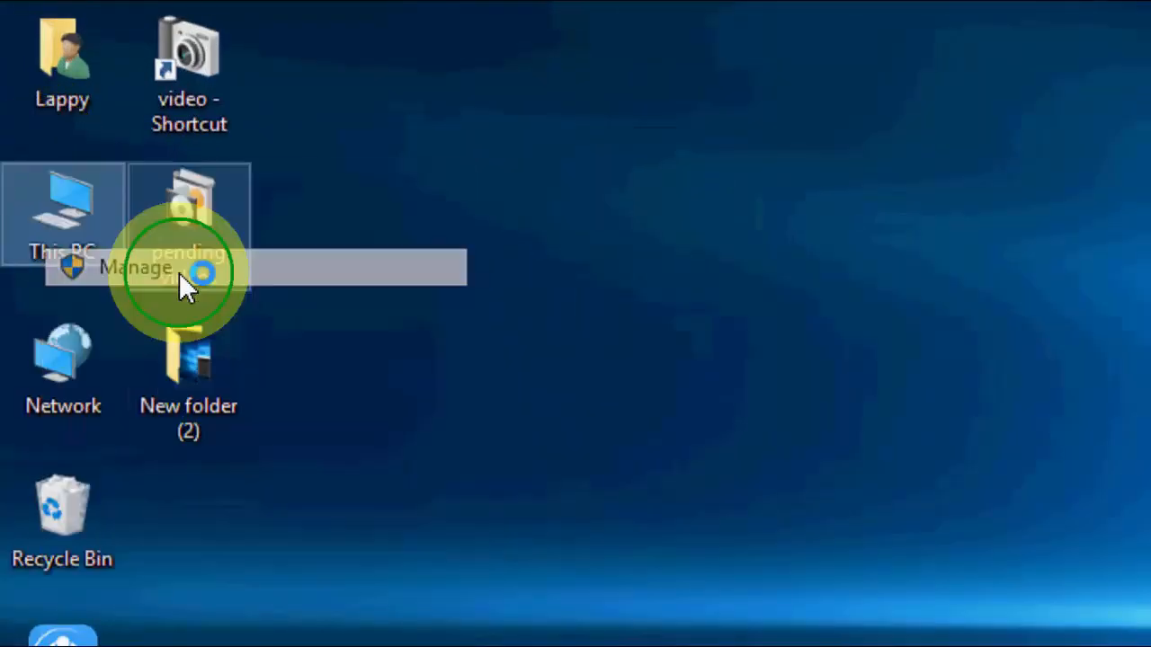
# Step: Open Computer Management's Device Manager and expand Network adapters
pyautogui.click(135, 268)
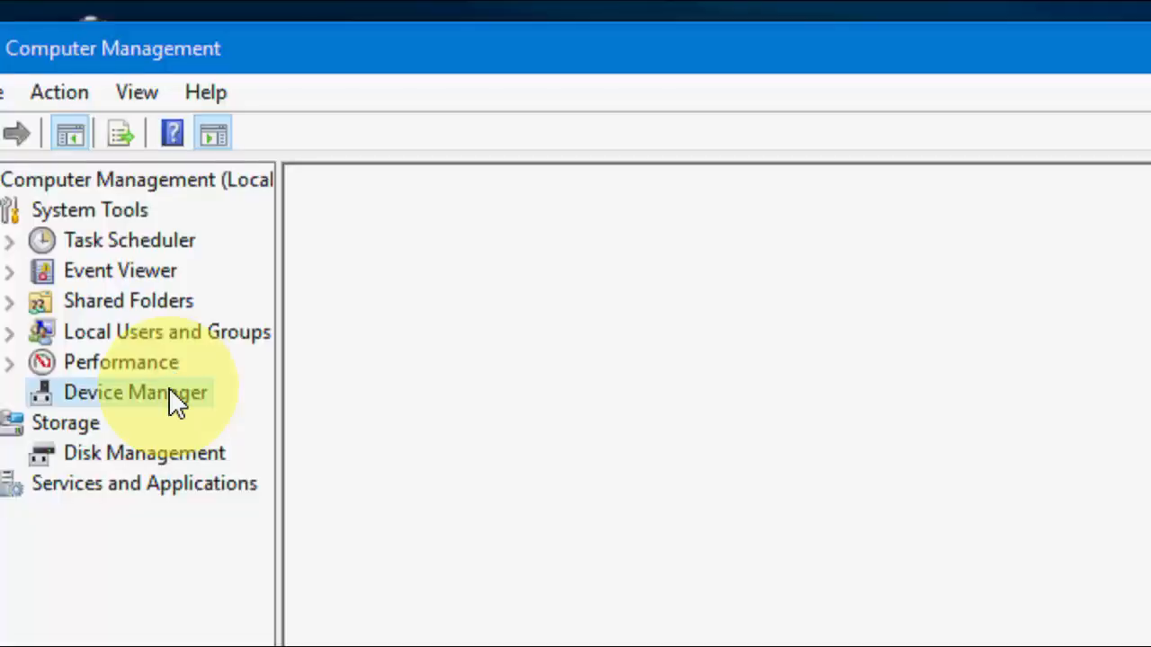
pyautogui.click(135, 393)
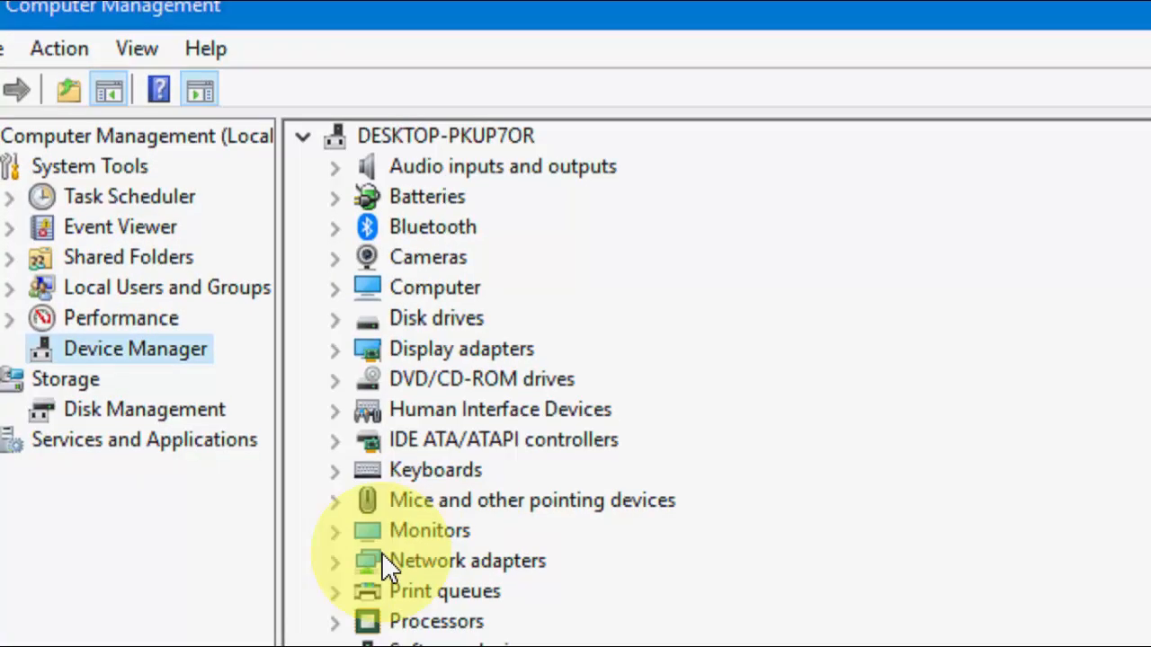
pyautogui.click(335, 560)
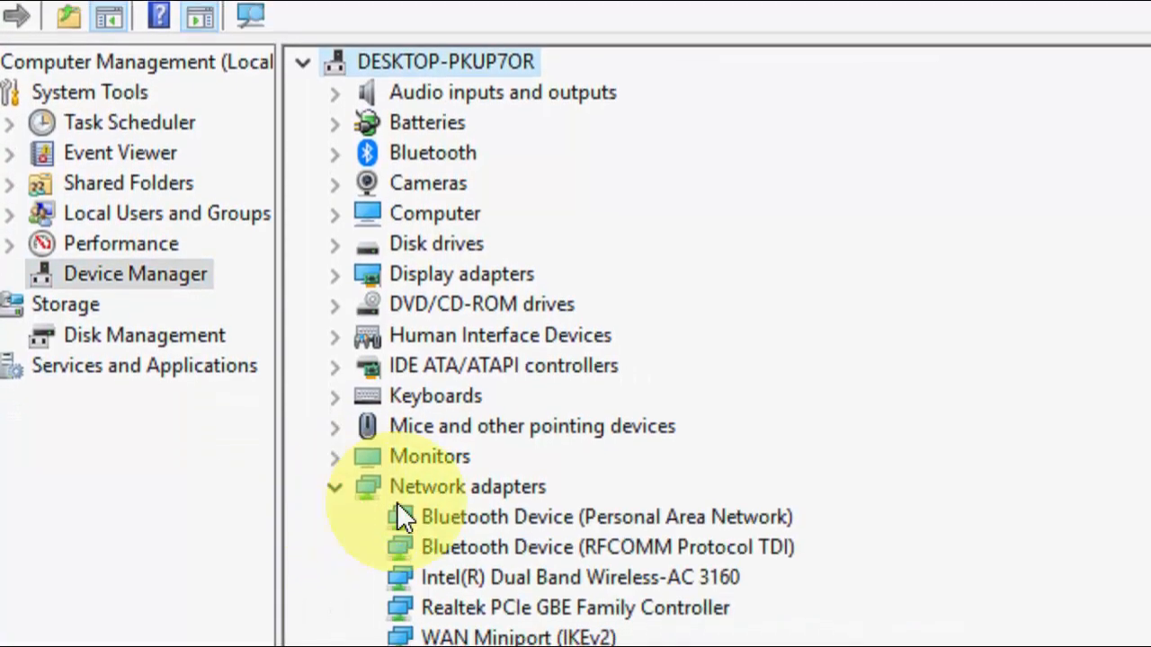
pyautogui.scroll(-3)
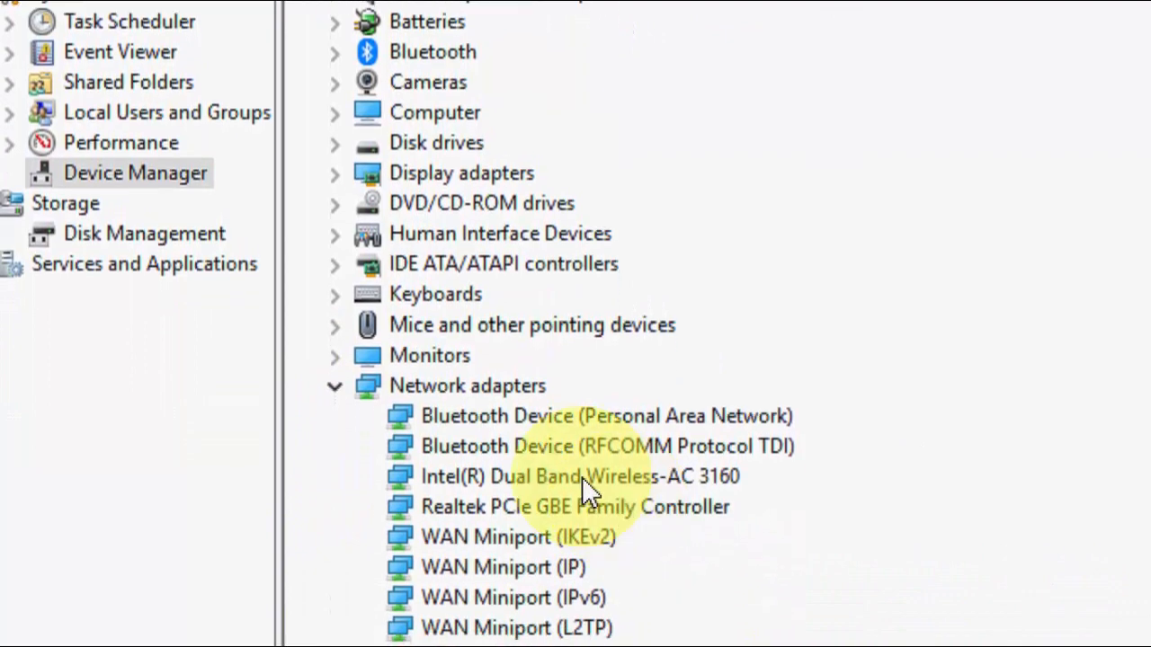
# Step: Disable the Intel Dual Band Wireless-AC 3160 and answer the confirmation prompt
pyautogui.click(579, 477)
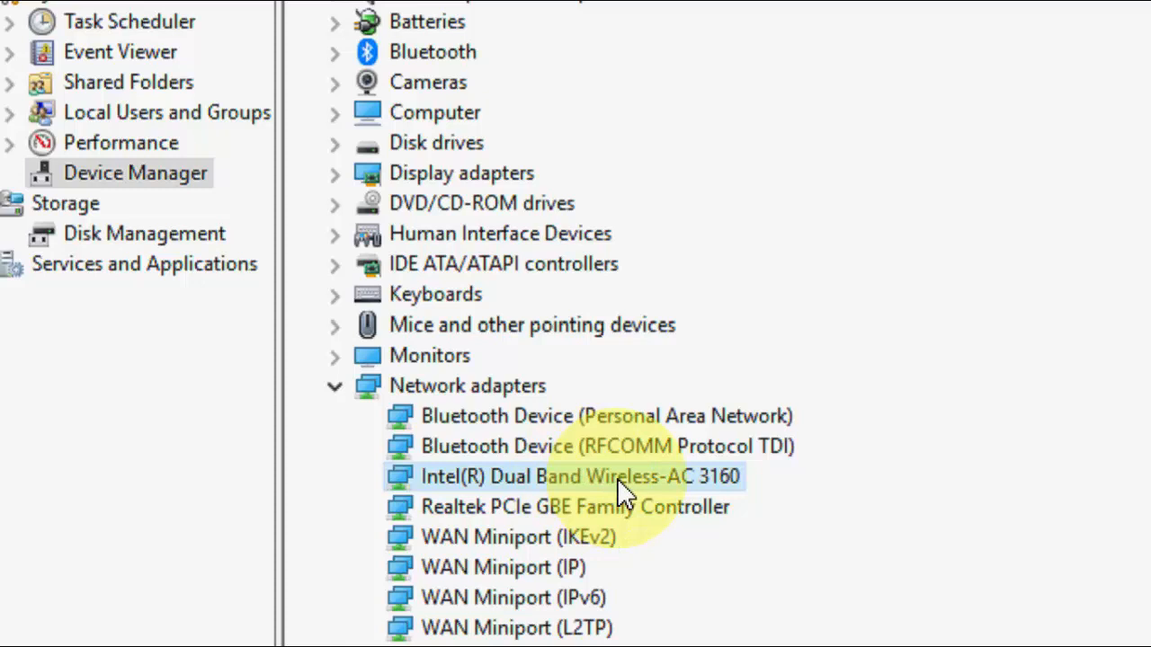
pyautogui.rightClick(580, 476)
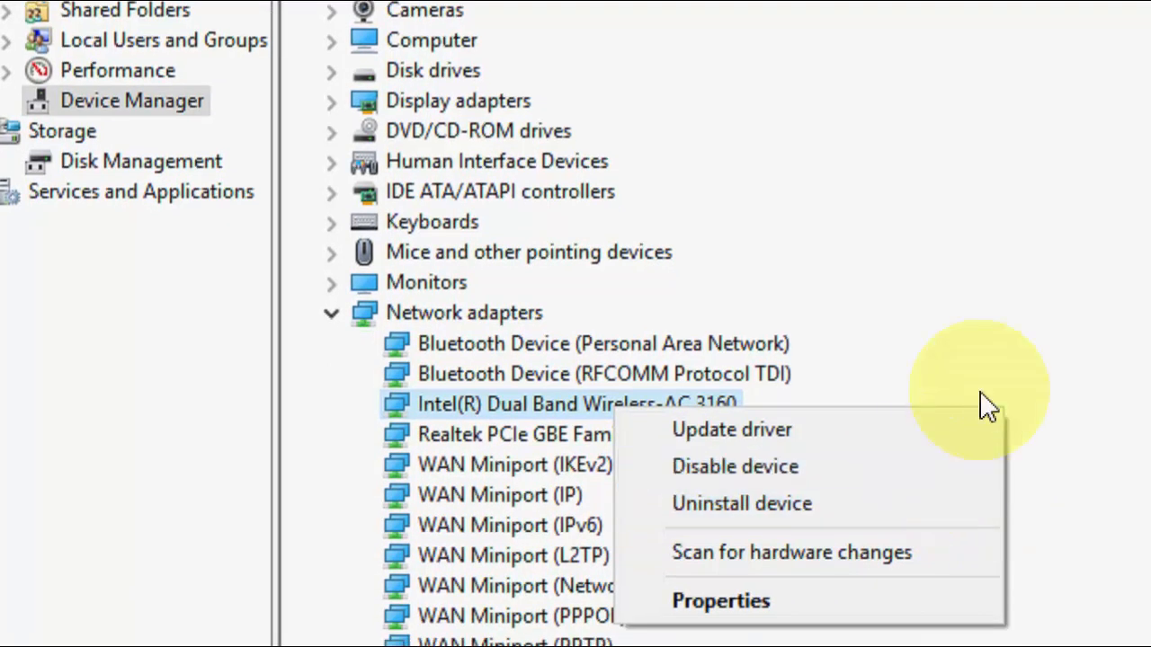
pyautogui.moveTo(899, 466)
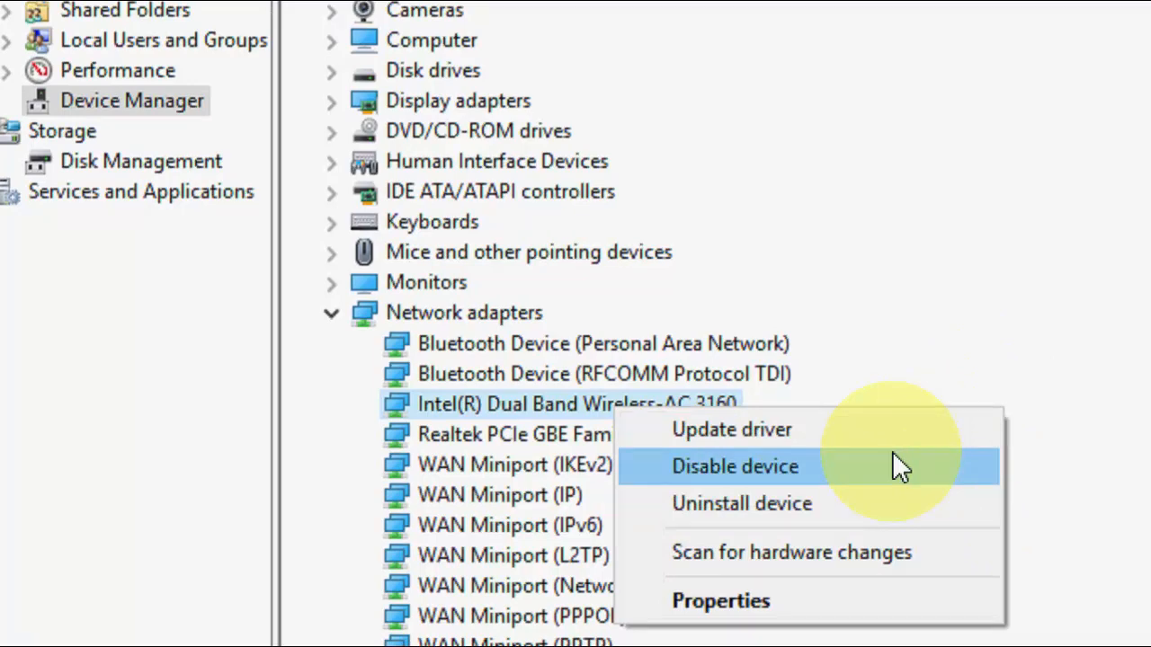
pyautogui.click(735, 466)
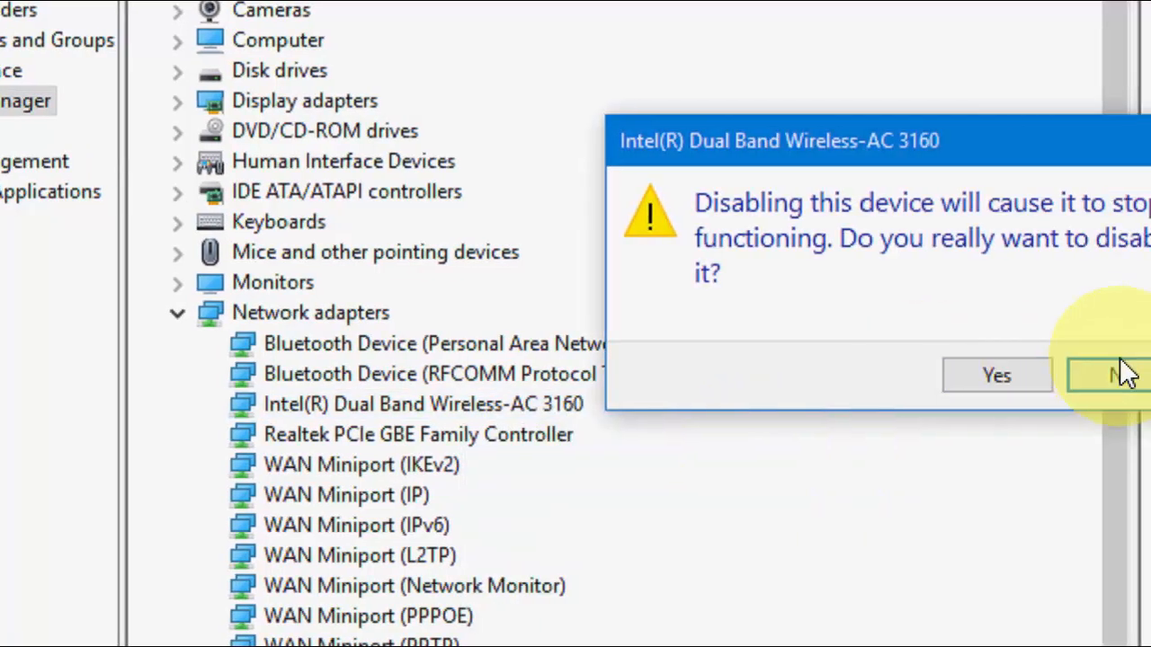
pyautogui.click(1115, 375)
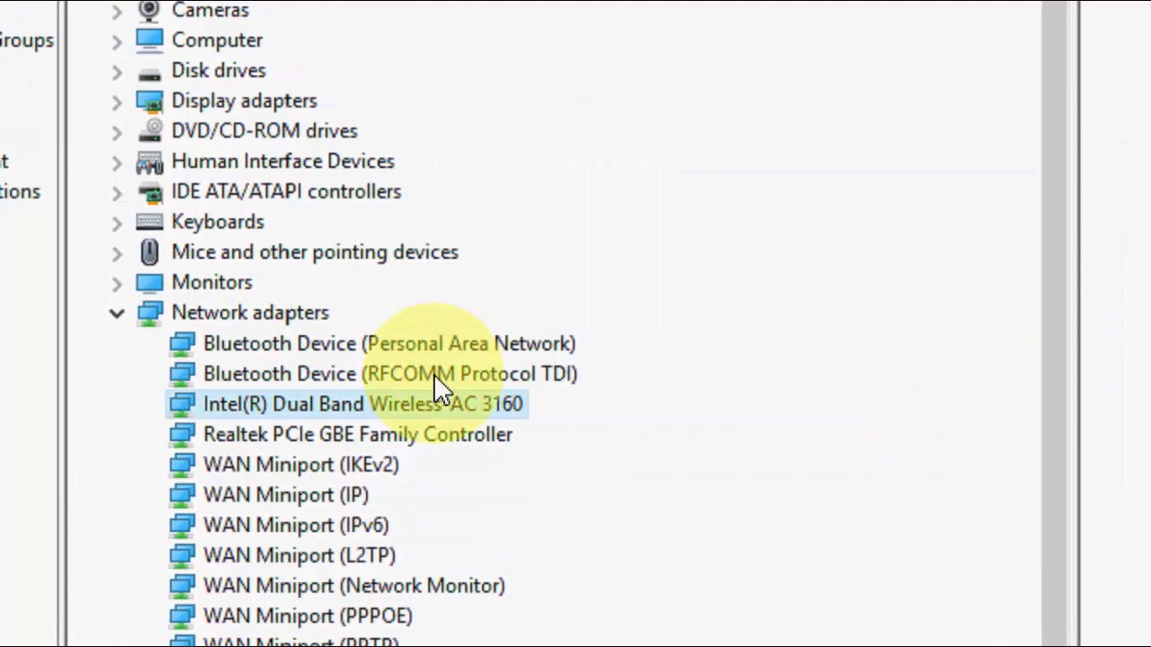
# Step: Start an automatic driver search for the Intel Wireless-AC 3160, cancel it, then collapse Network adapters
pyautogui.rightClick(364, 404)
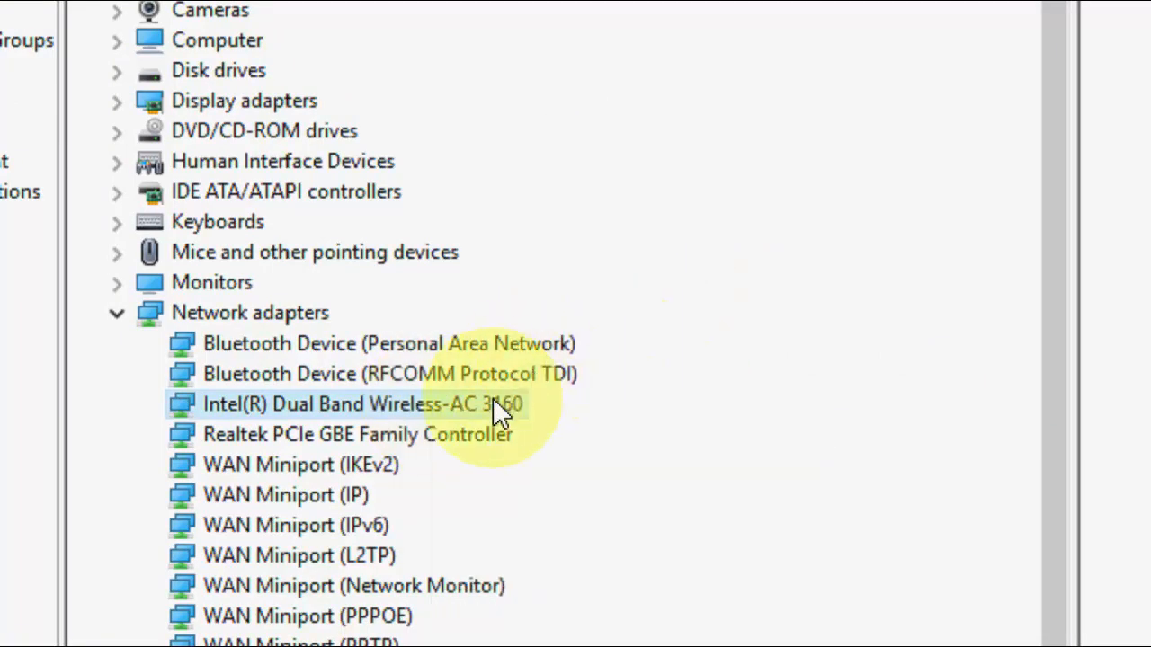
pyautogui.rightClick(360, 404)
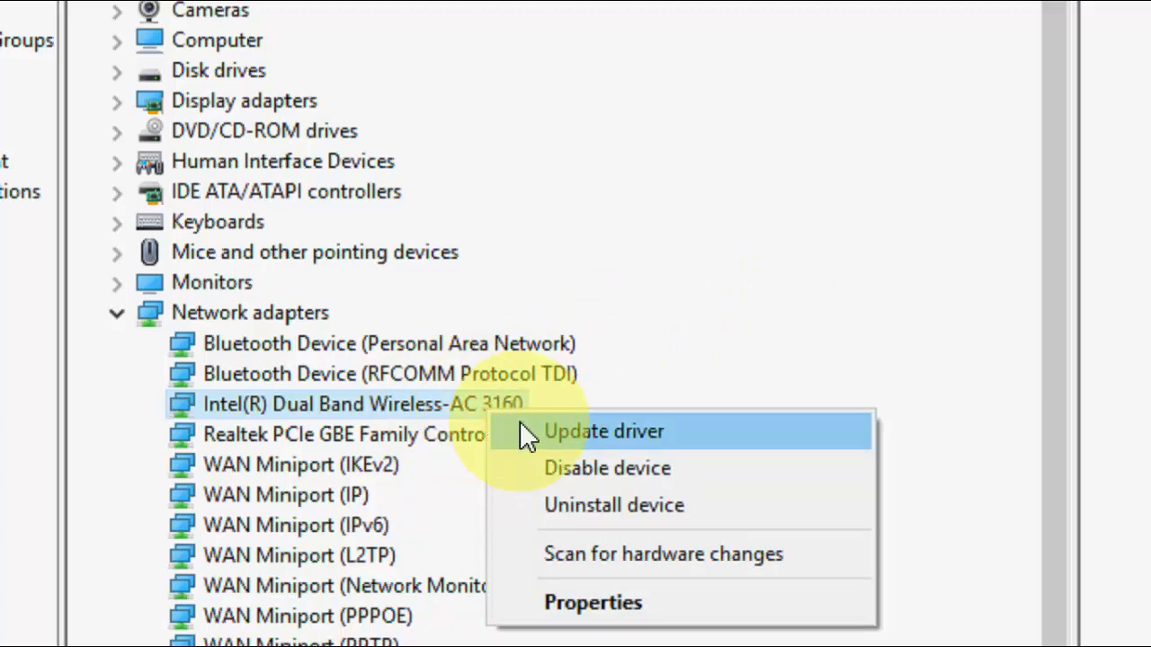
pyautogui.click(603, 432)
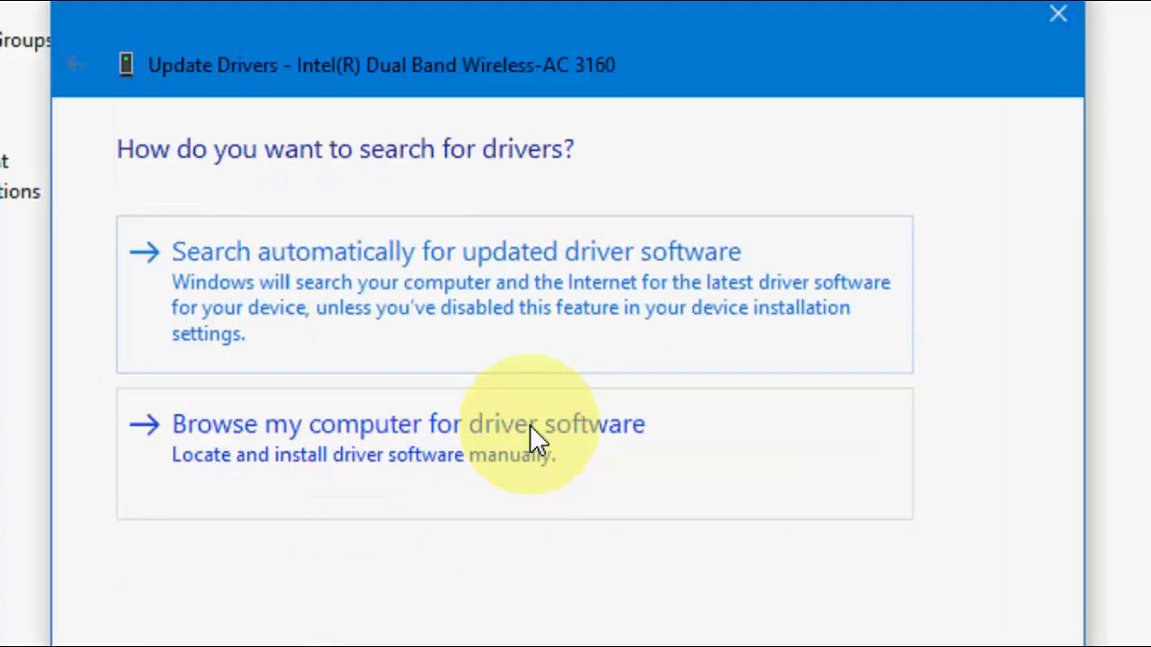
pyautogui.click(455, 251)
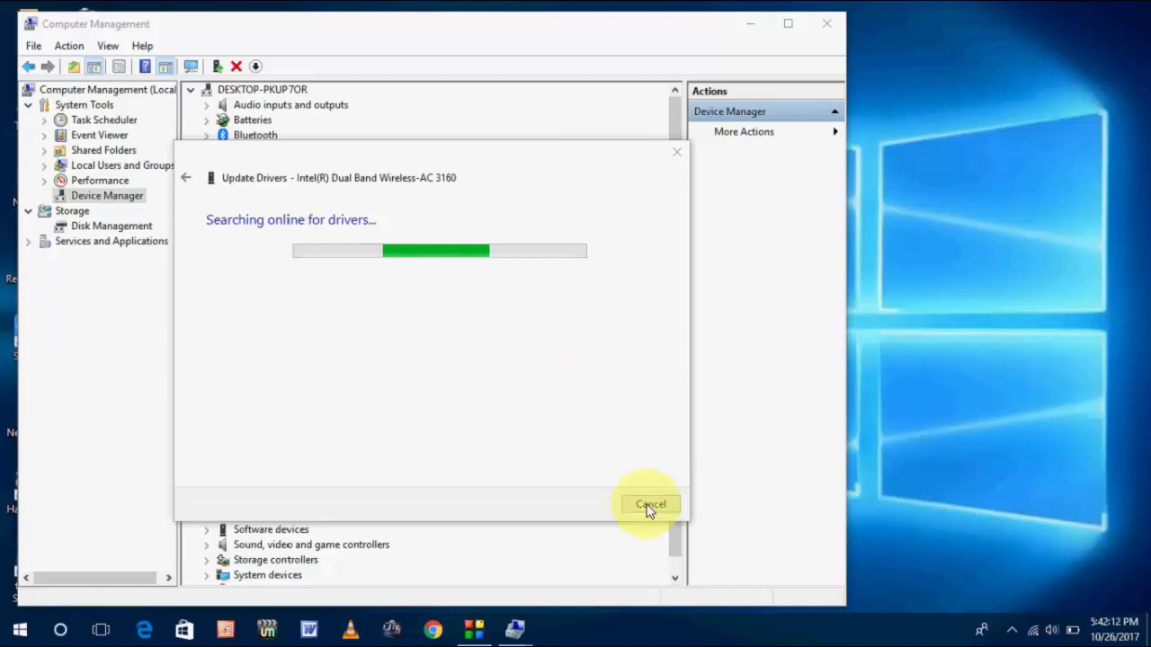
pyautogui.click(650, 503)
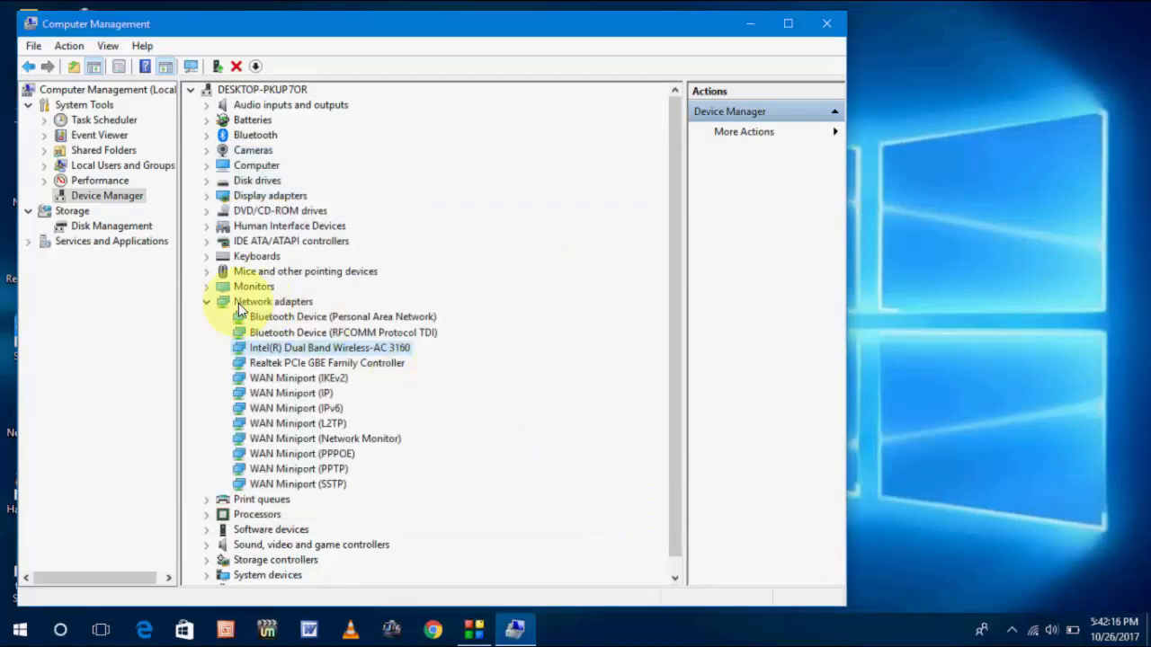
pyautogui.click(207, 301)
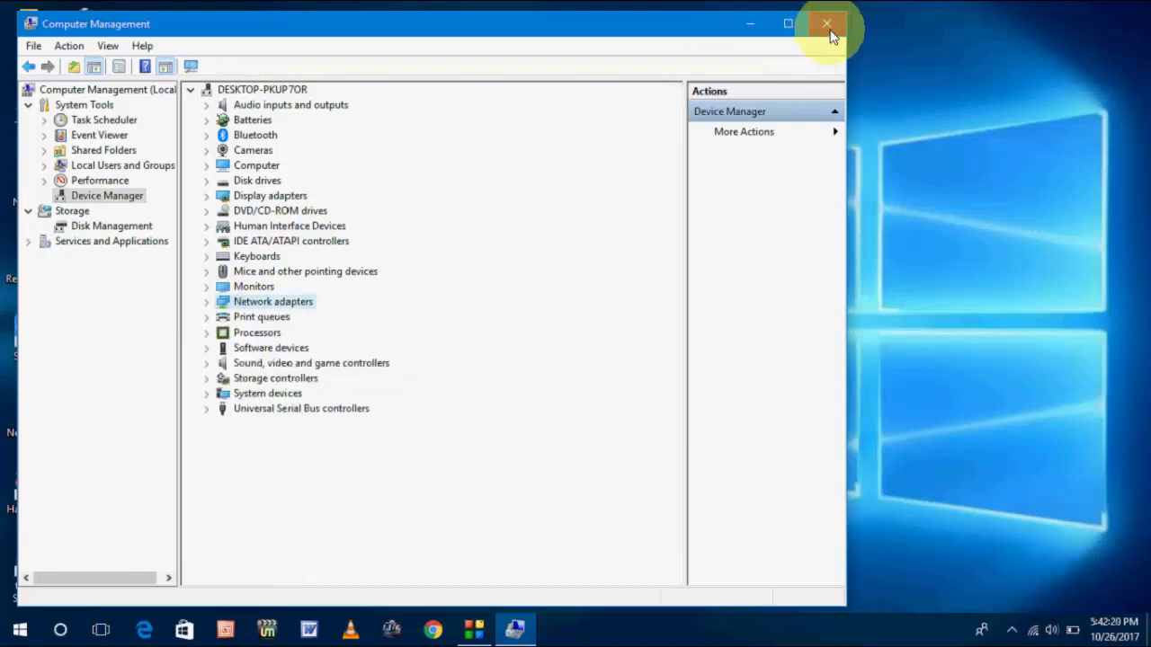
# Step: Close Computer Management and run Command Prompt as administrator from Start search
pyautogui.click(827, 23)
pyautogui.write('comm')
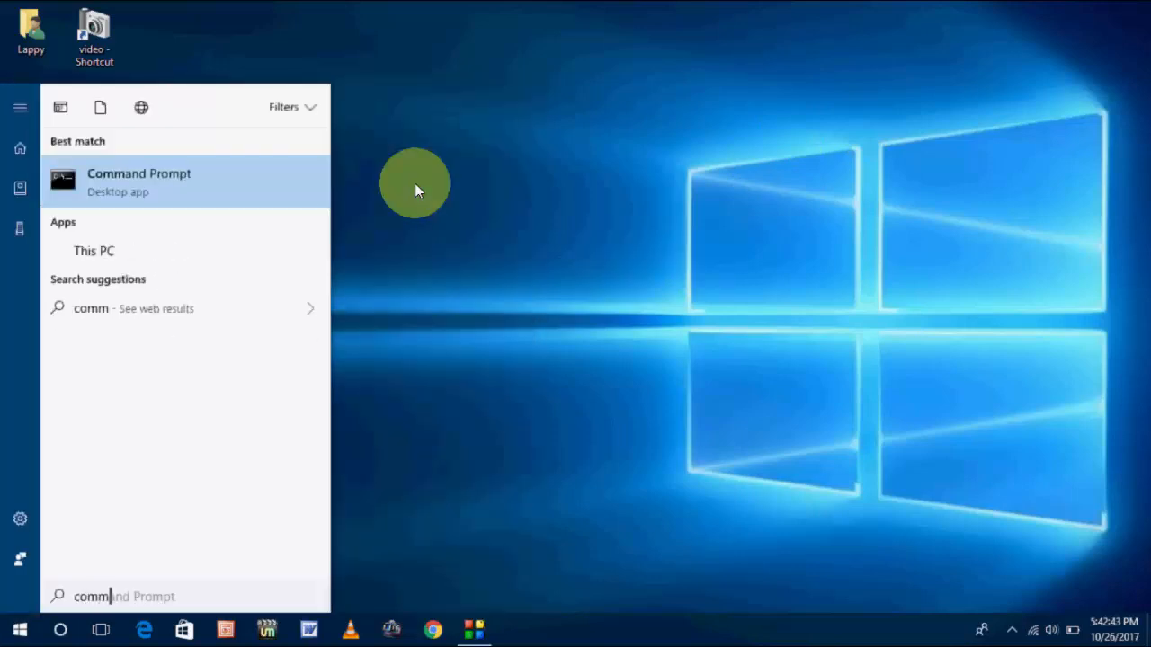
pyautogui.write('and')
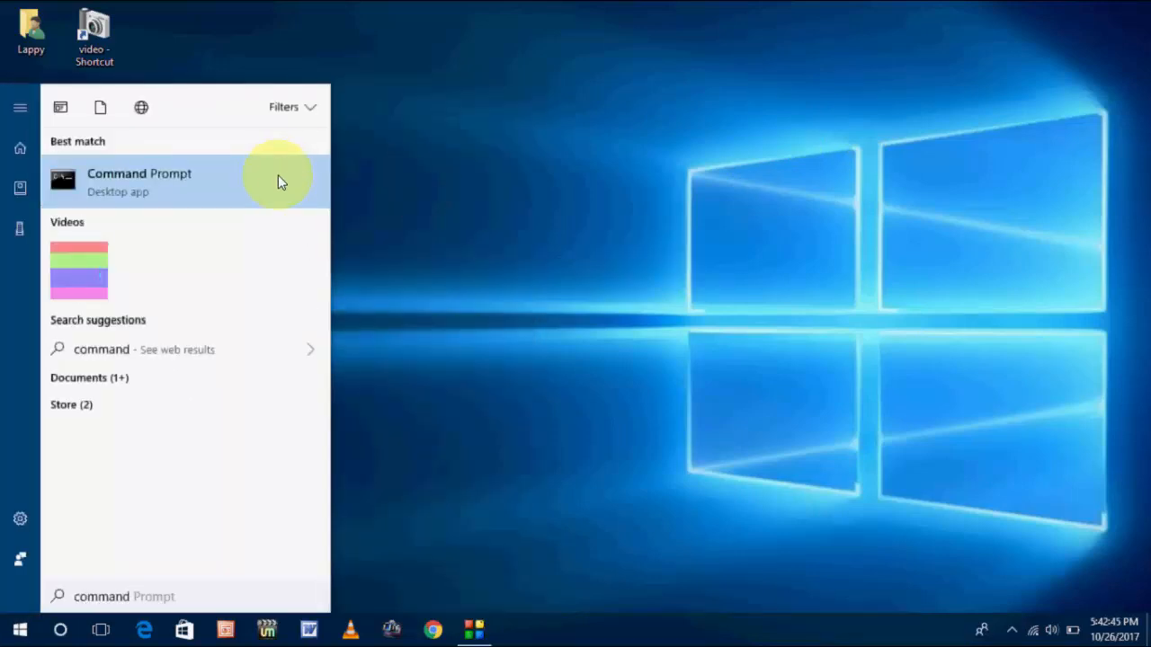
pyautogui.rightClick(140, 180)
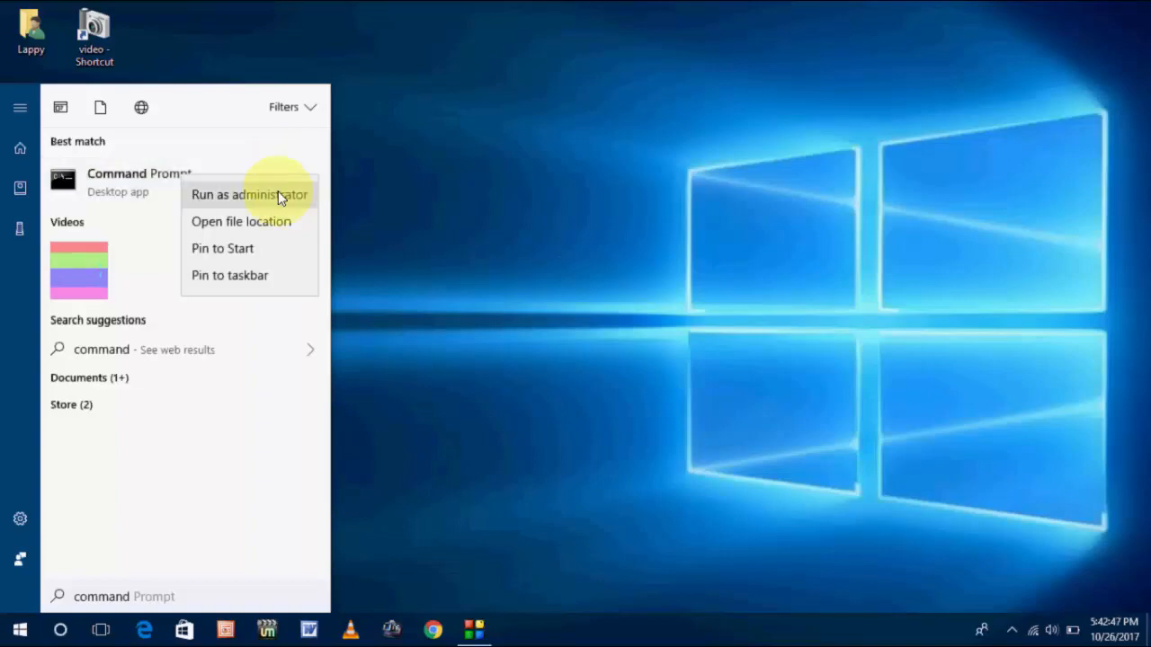
pyautogui.click(249, 194)
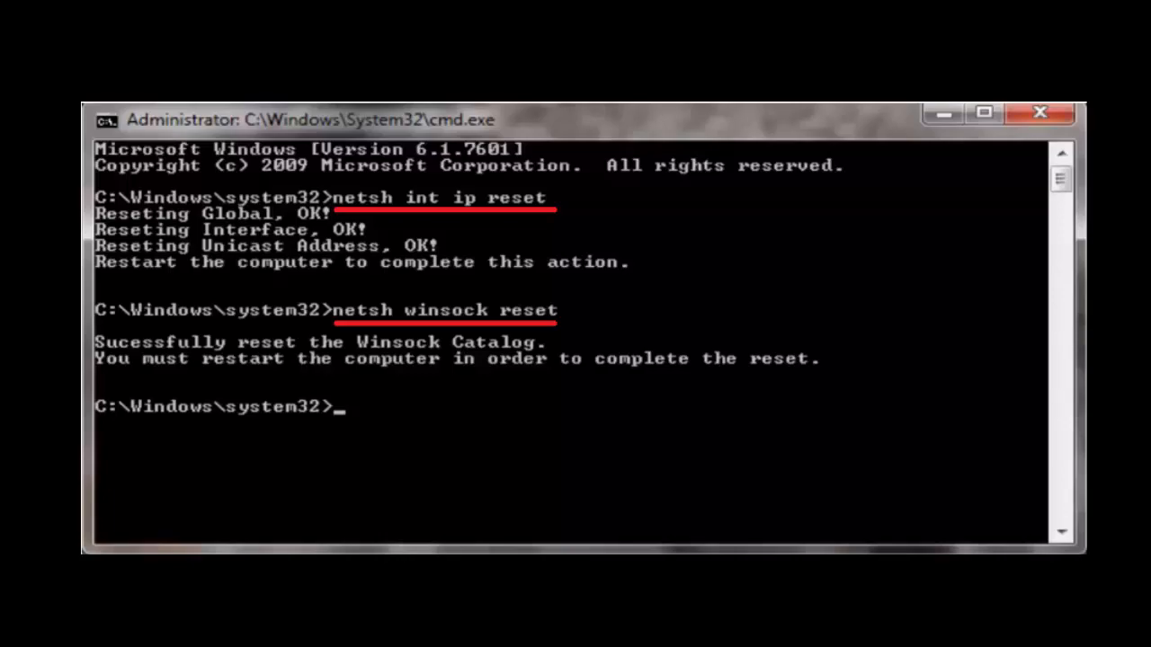
# Step: Close the Command Prompt window after the netsh IP and Winsock resets
pyautogui.click(1040, 112)
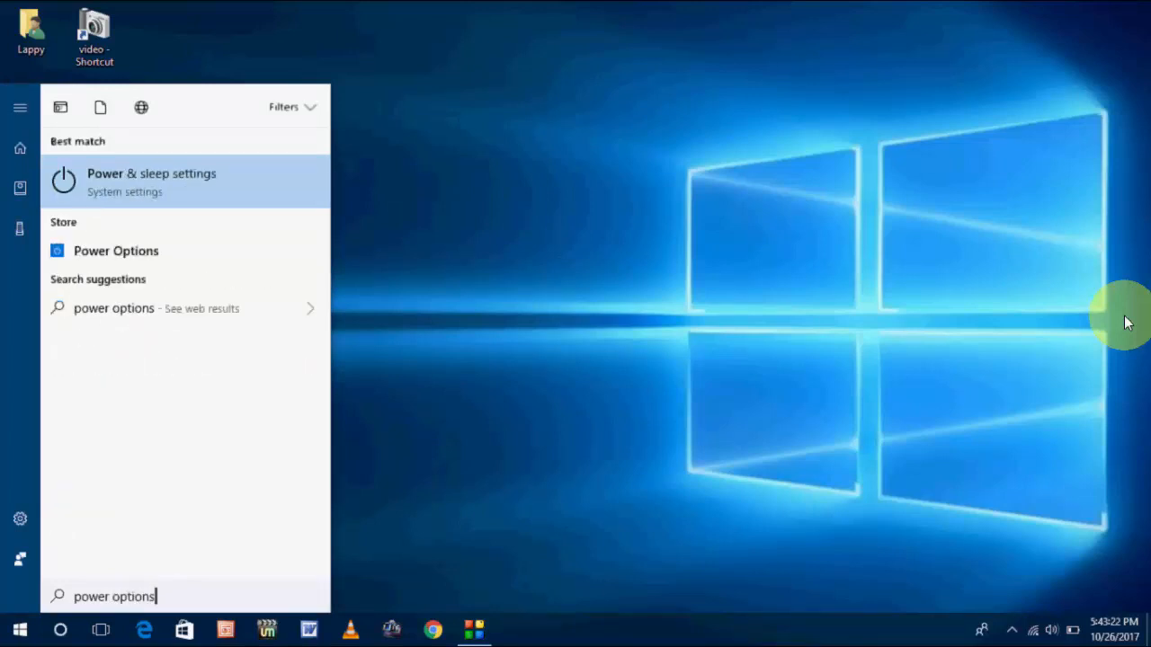
pyautogui.moveTo(765, 89)
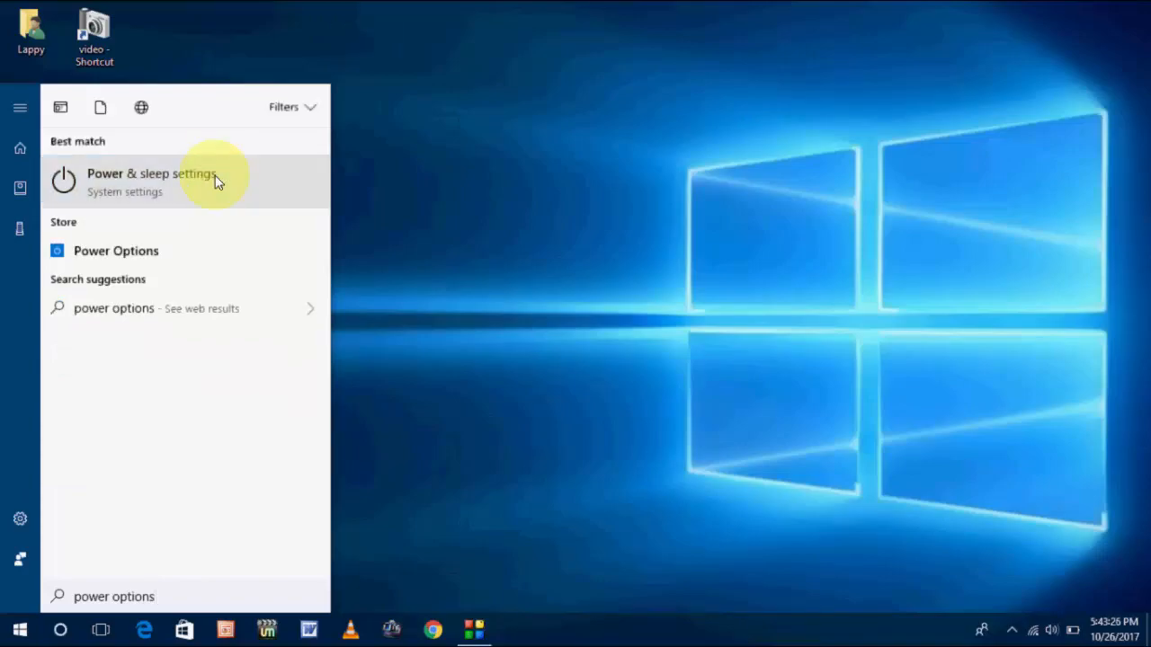
# Step: Open Power & sleep settings from the 'power options' search result
pyautogui.click(151, 173)
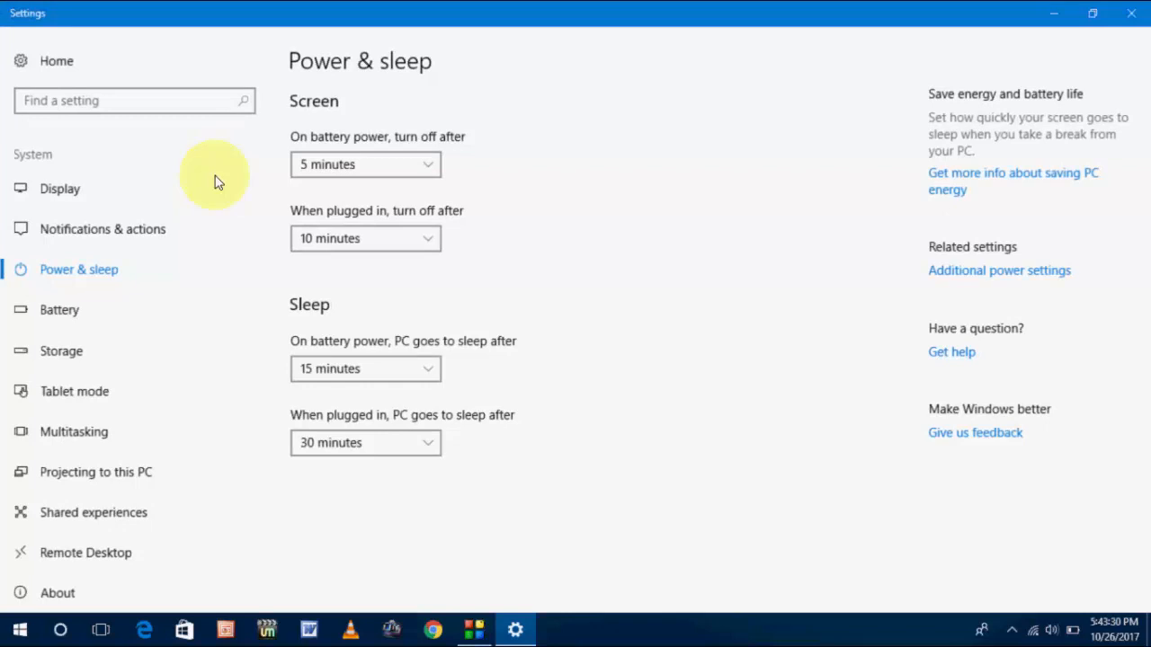
pyautogui.moveTo(643, 333)
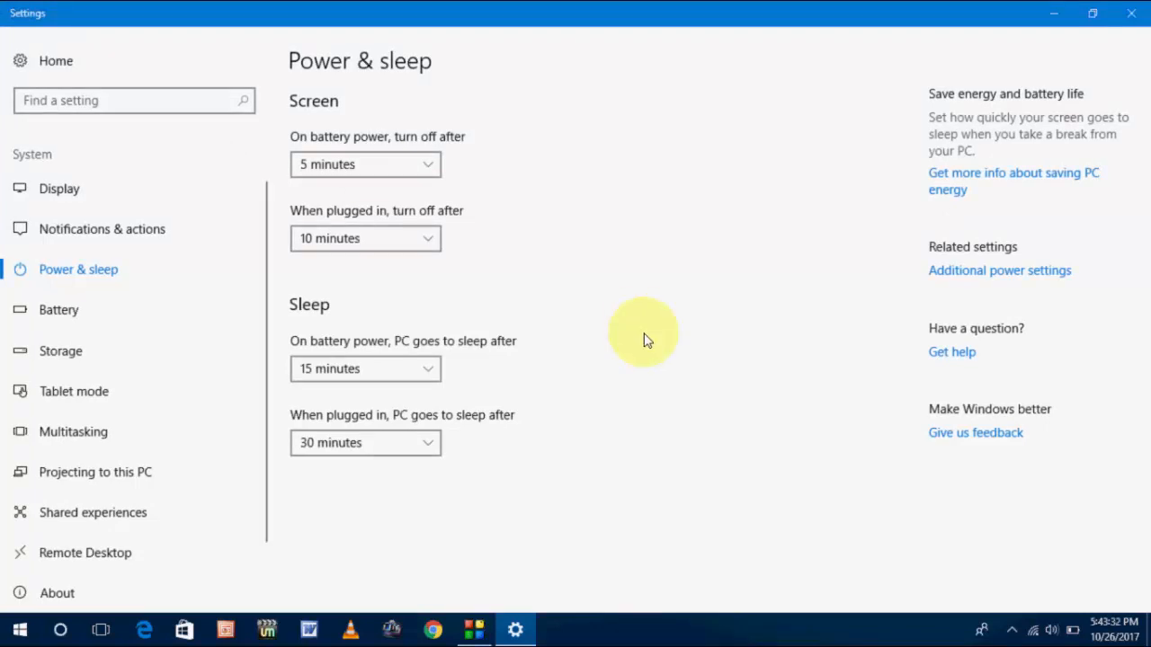
pyautogui.moveTo(908, 274)
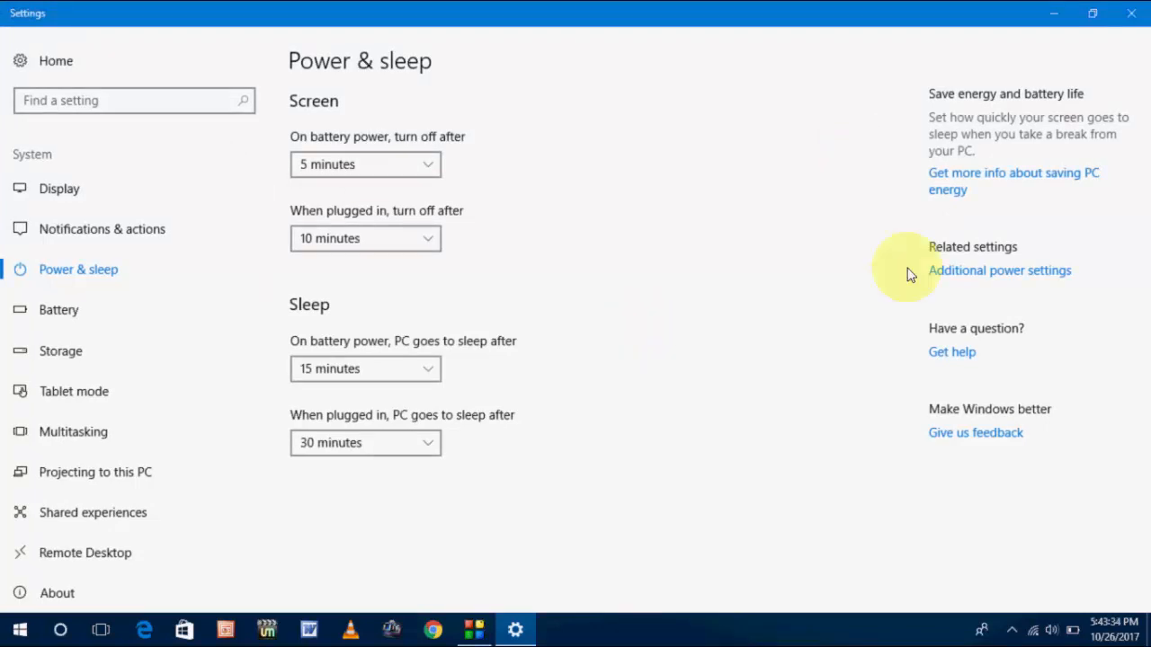
pyautogui.moveTo(1005, 276)
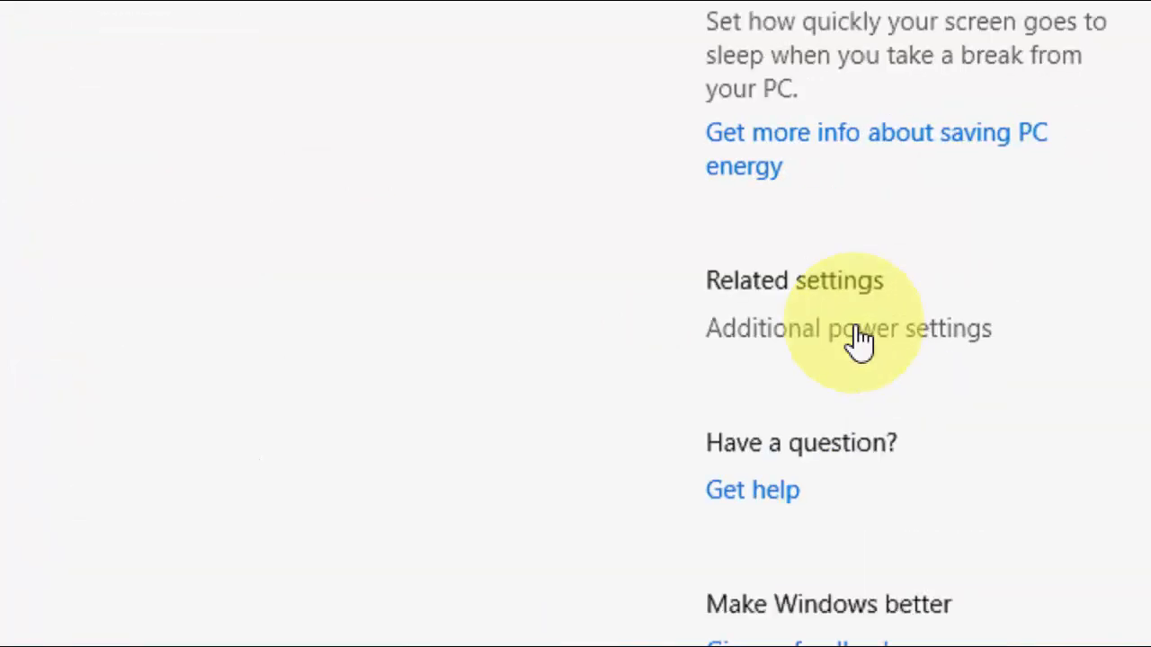
# Step: Go through Additional power settings and Change plan settings to the Balanced plan's advanced settings
pyautogui.click(849, 329)
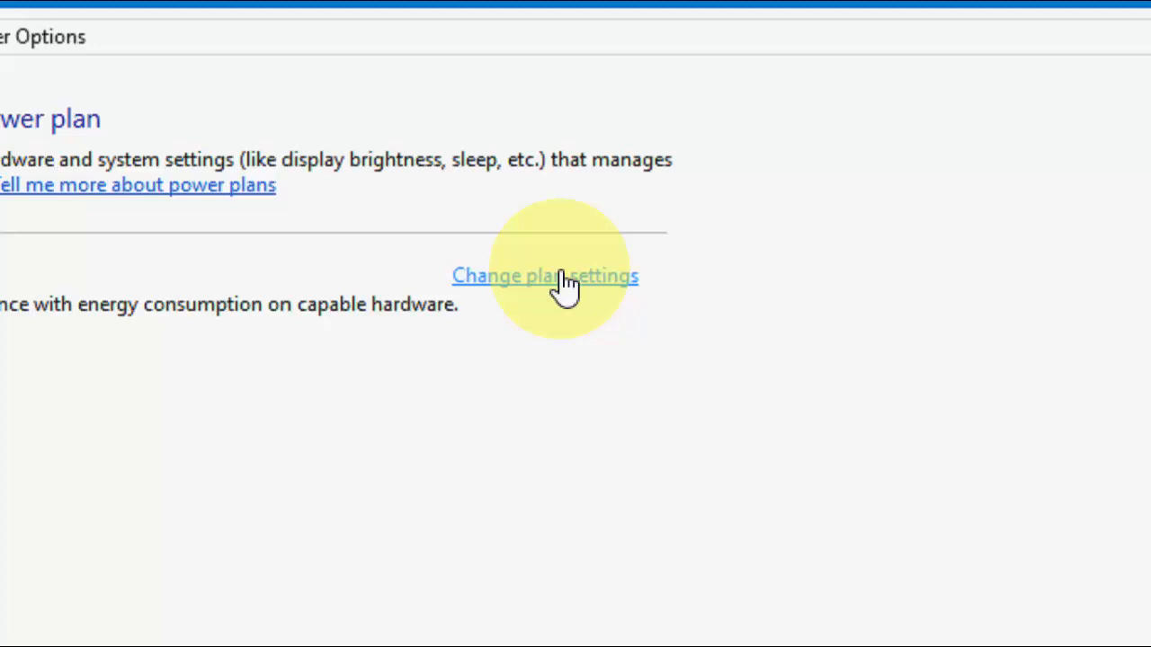
pyautogui.click(544, 276)
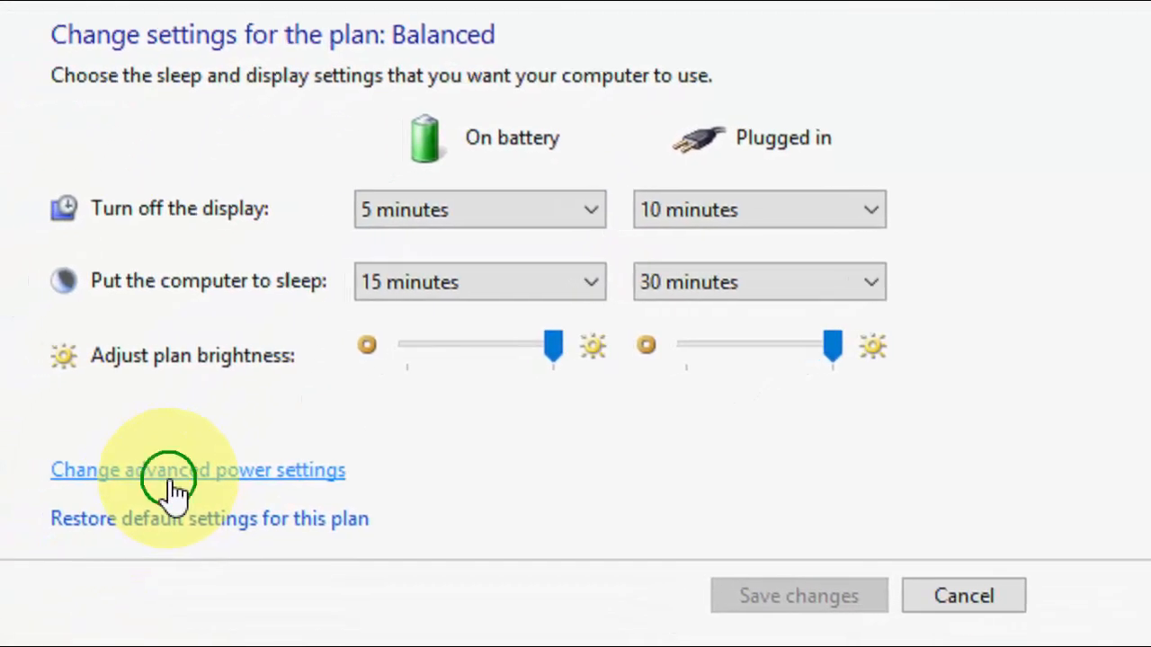
pyautogui.click(198, 469)
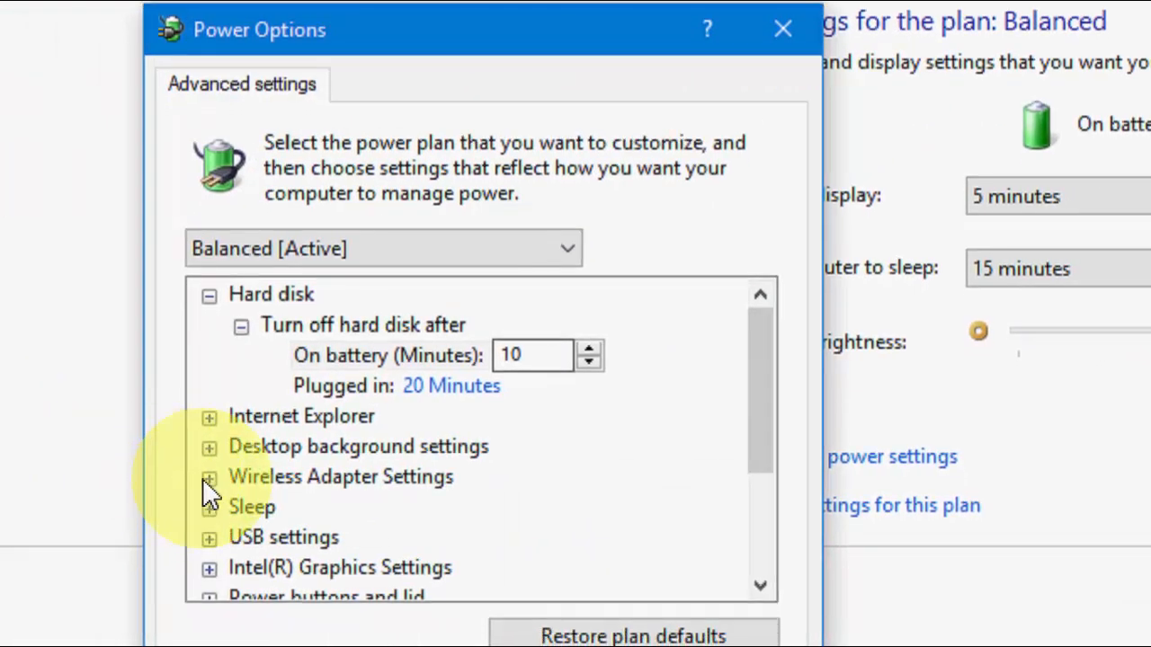
# Step: Set Wireless Adapter Power Saving Mode to Maximum Performance and save the changes
pyautogui.click(208, 477)
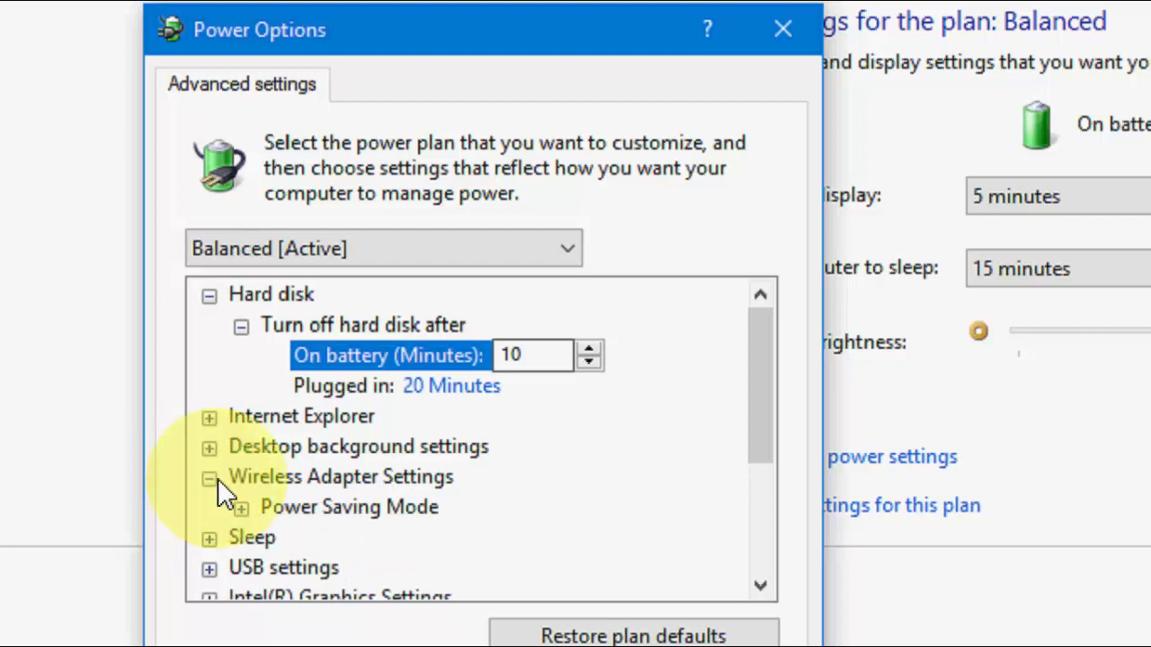
pyautogui.click(208, 477)
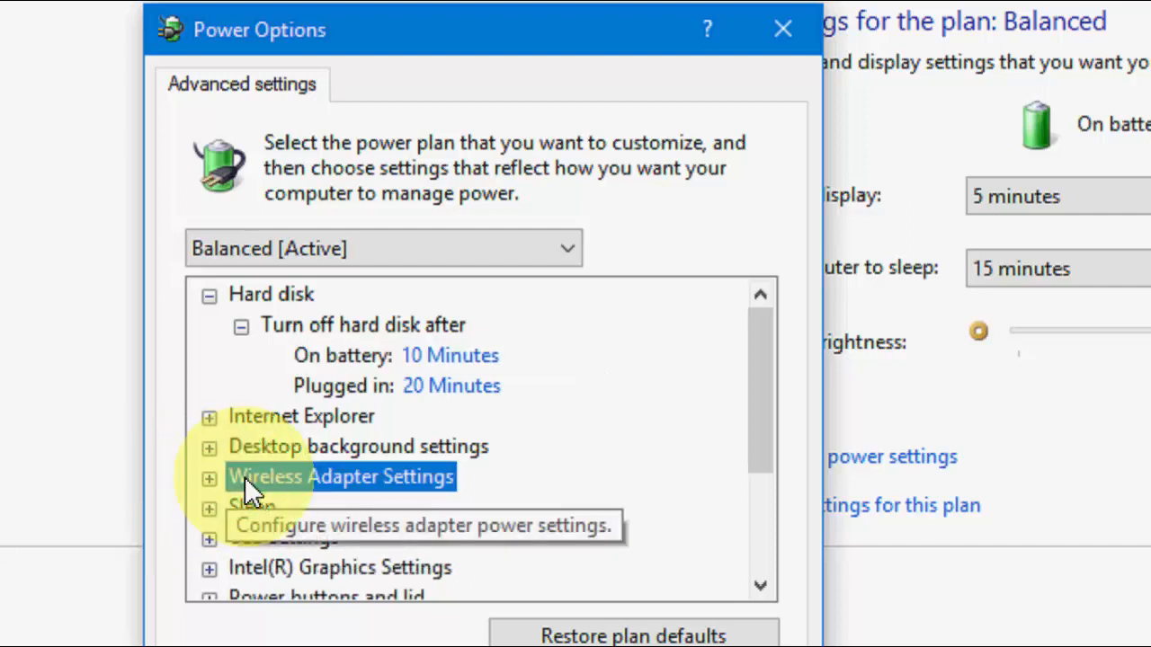
pyautogui.click(207, 477)
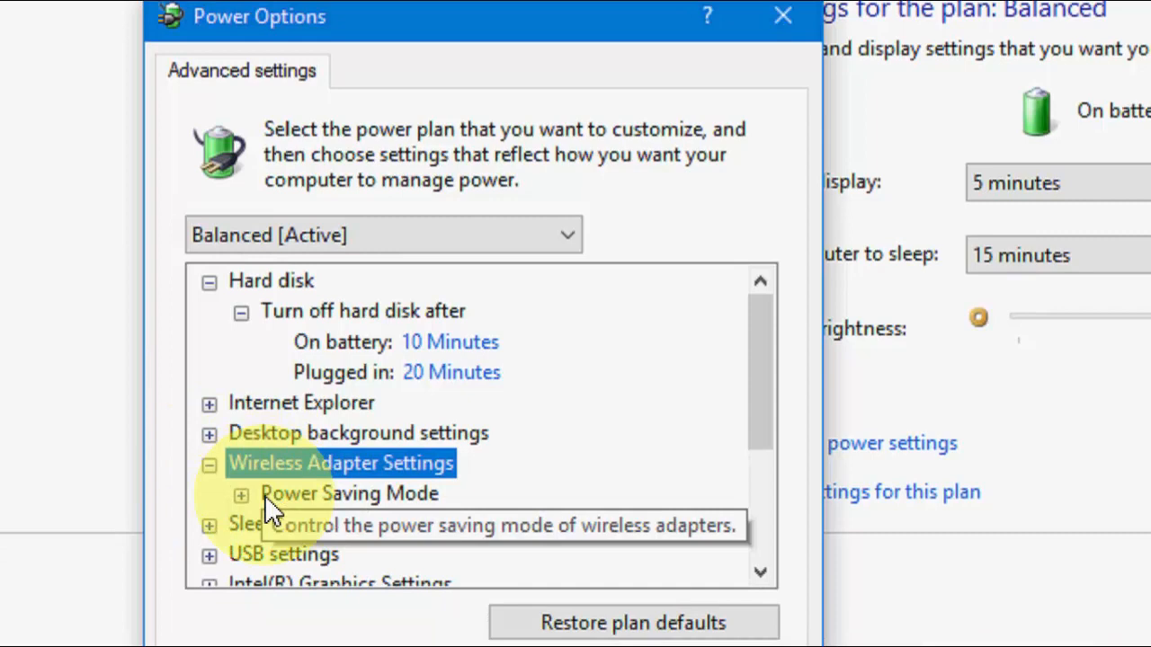
pyautogui.click(241, 494)
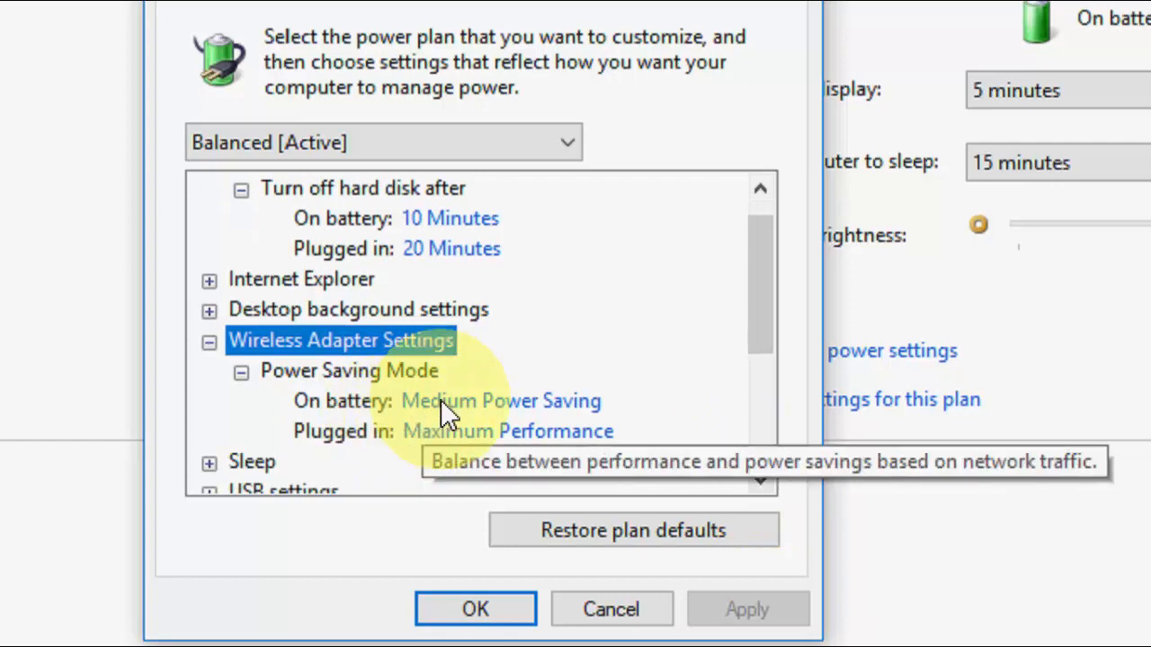
pyautogui.click(501, 400)
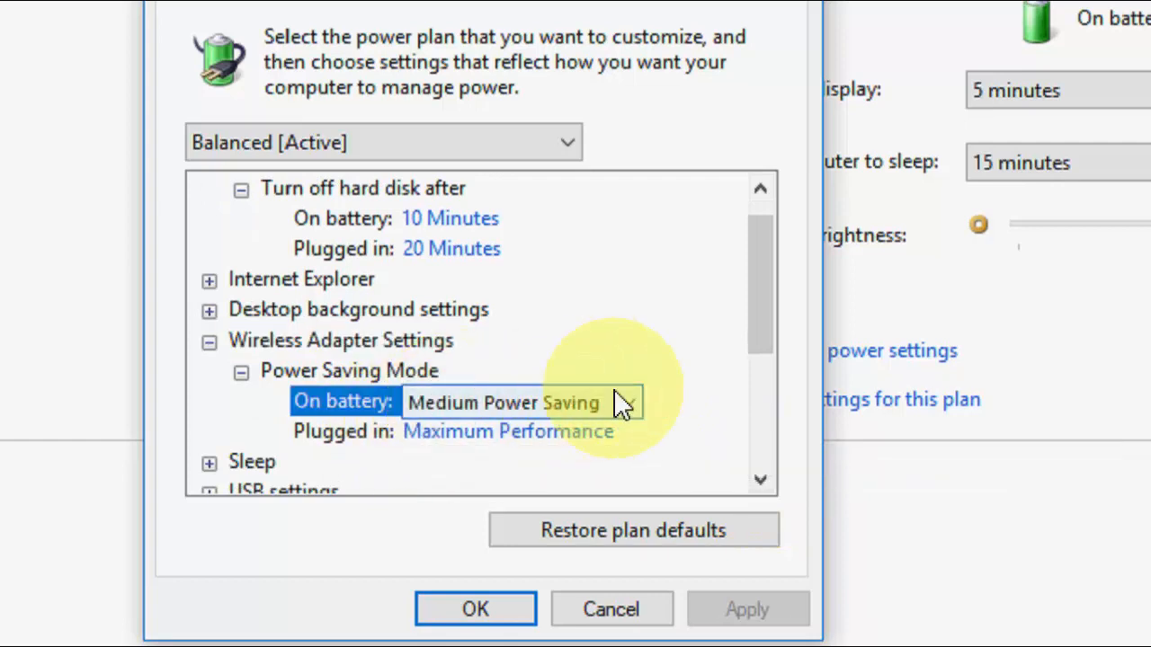
pyautogui.click(626, 402)
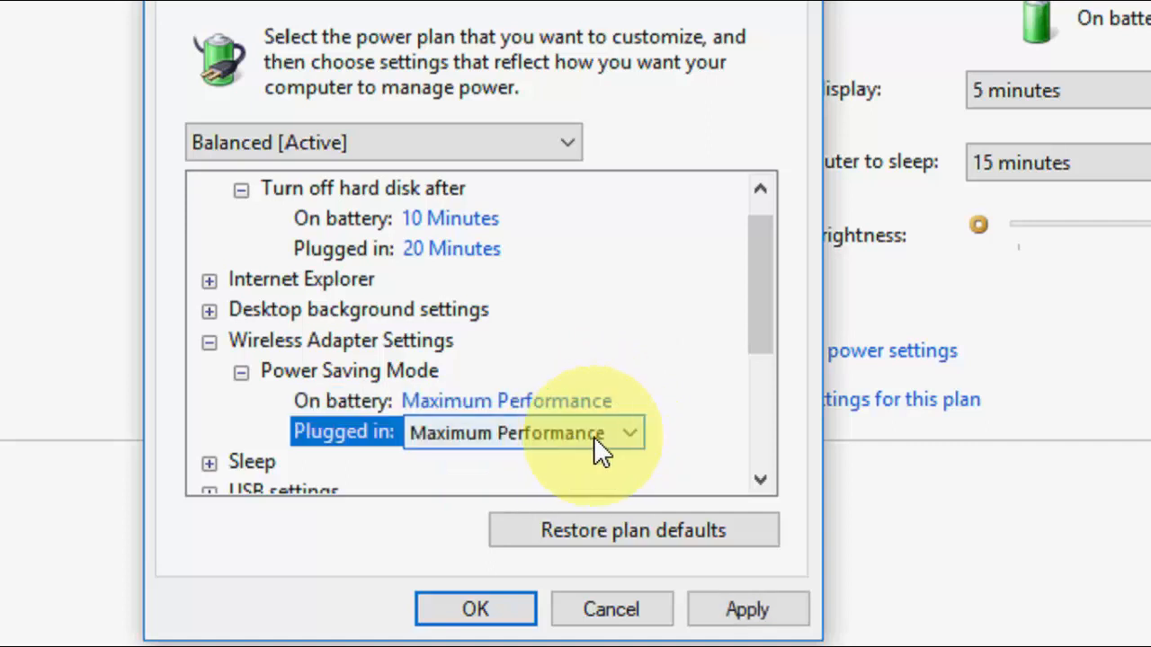
pyautogui.click(628, 433)
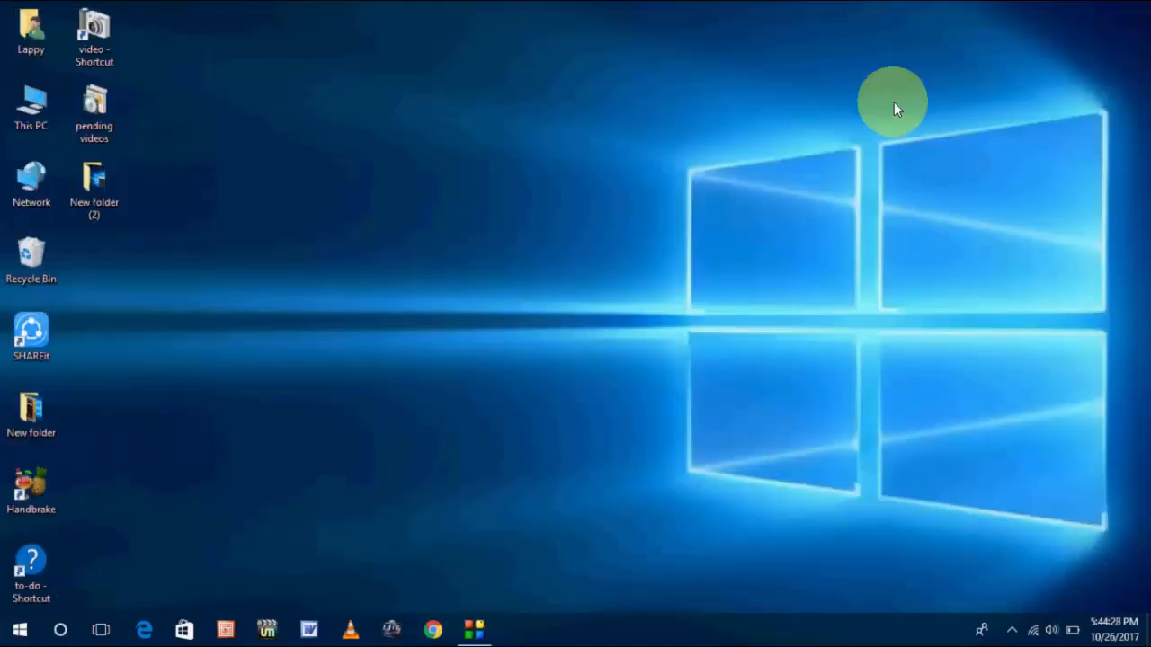
# Step: Run the network troubleshooter from the tray icon, then cancel it once diagnostics finish
pyautogui.rightClick(893, 108)
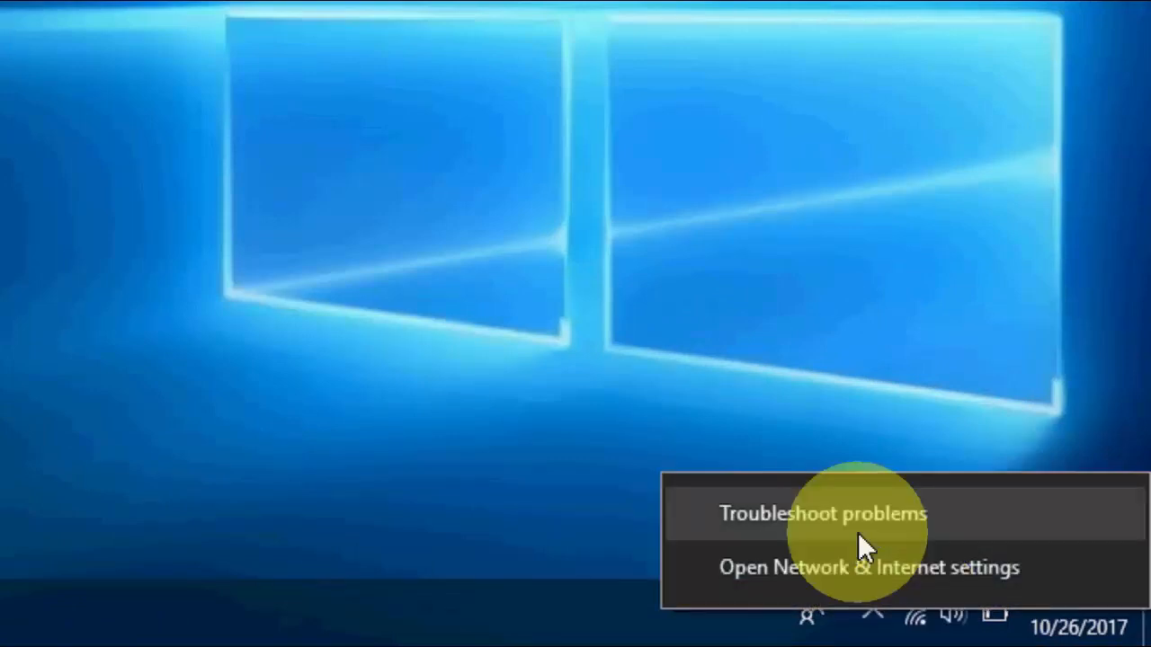
pyautogui.click(820, 514)
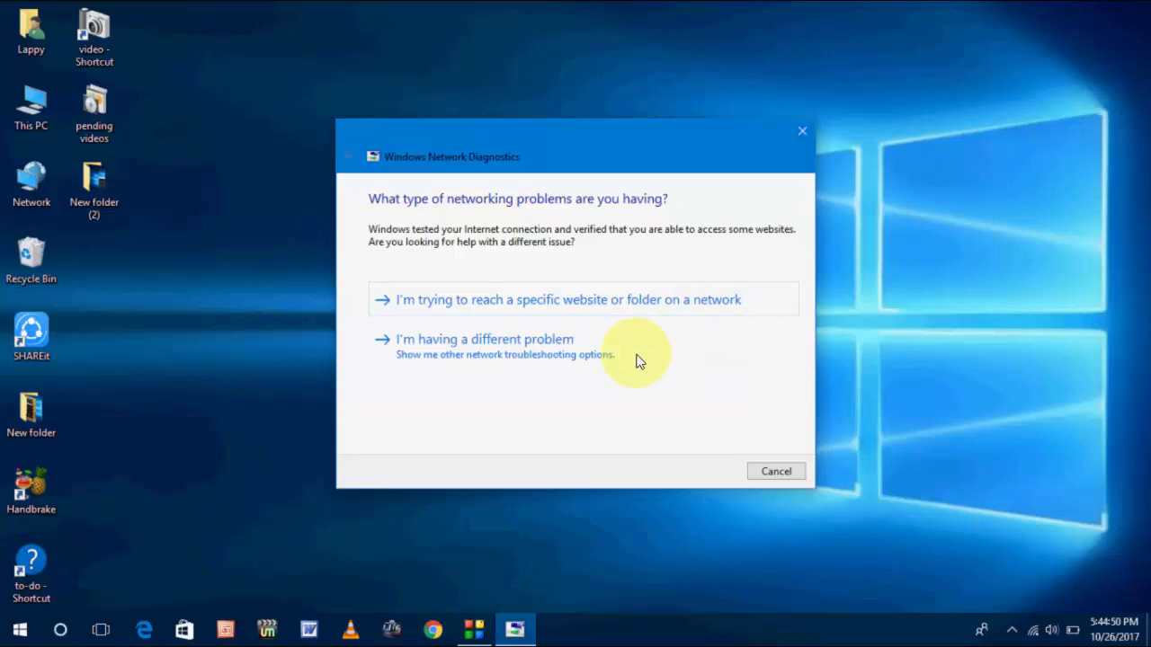
pyautogui.moveTo(780, 470)
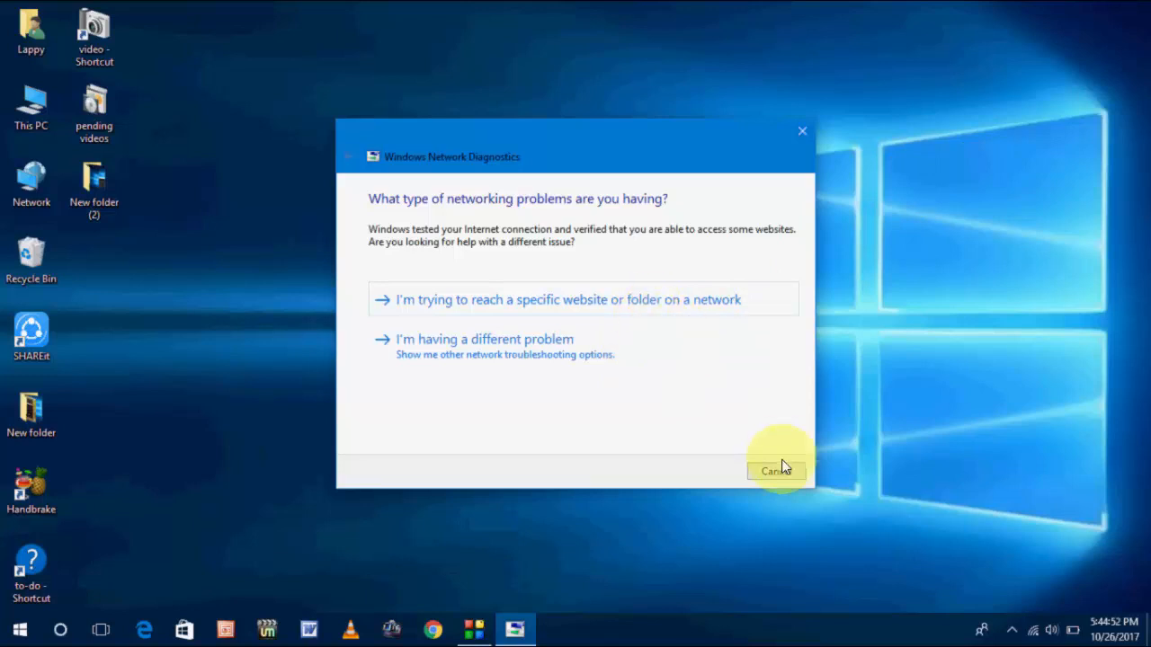
pyautogui.click(776, 470)
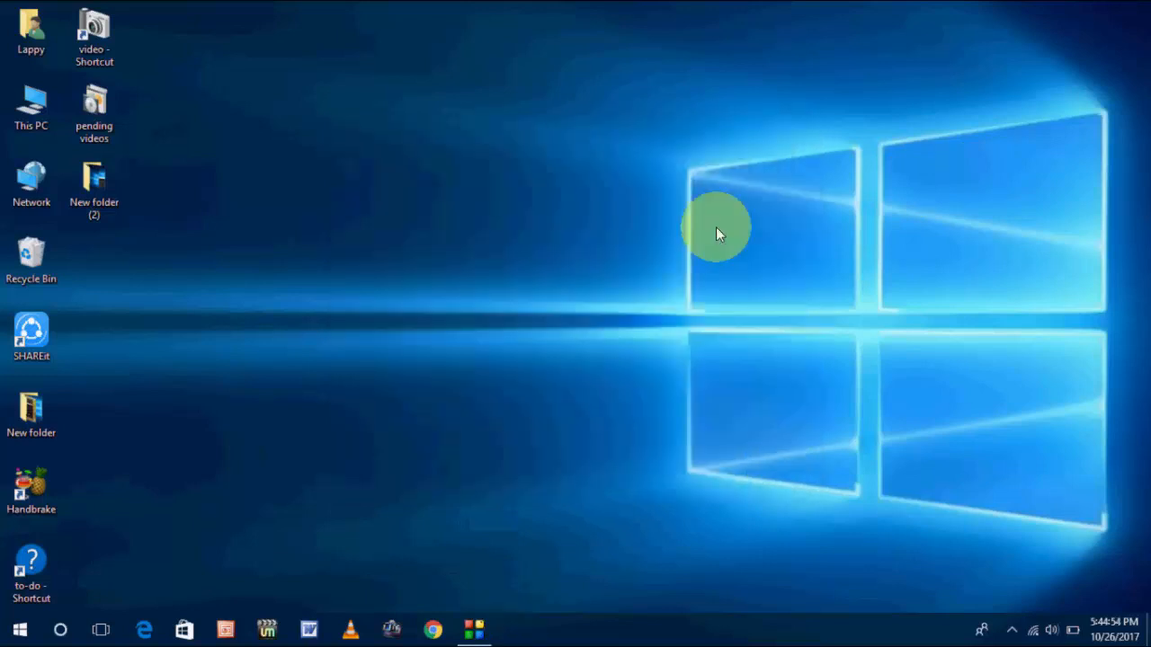
pyautogui.rightClick(717, 227)
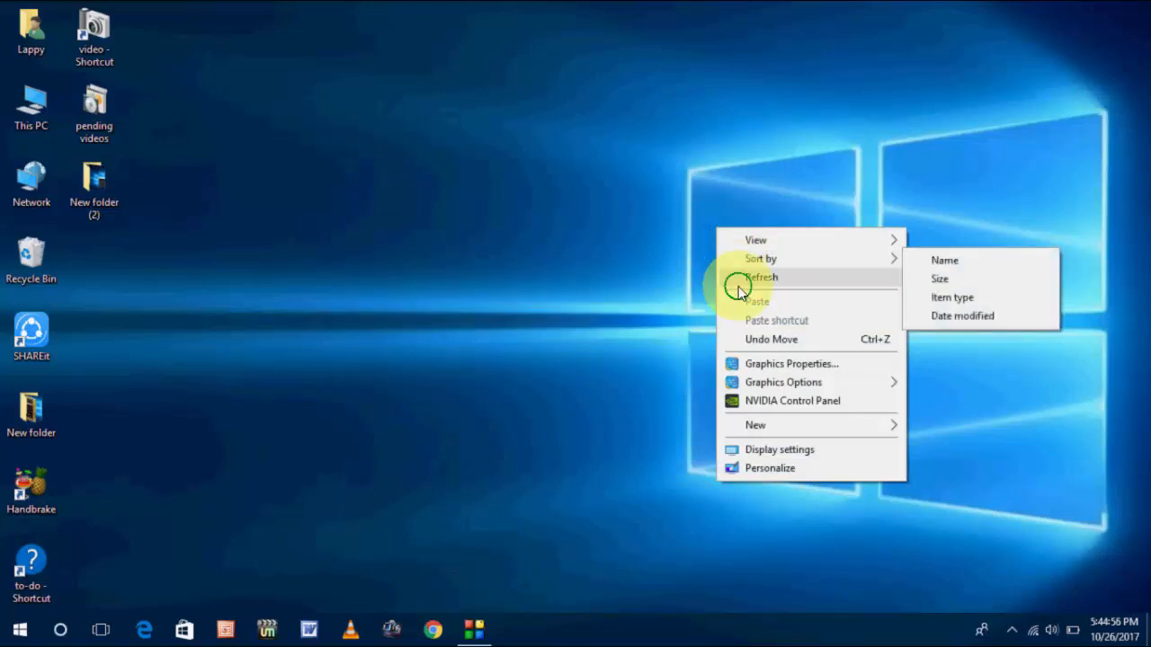